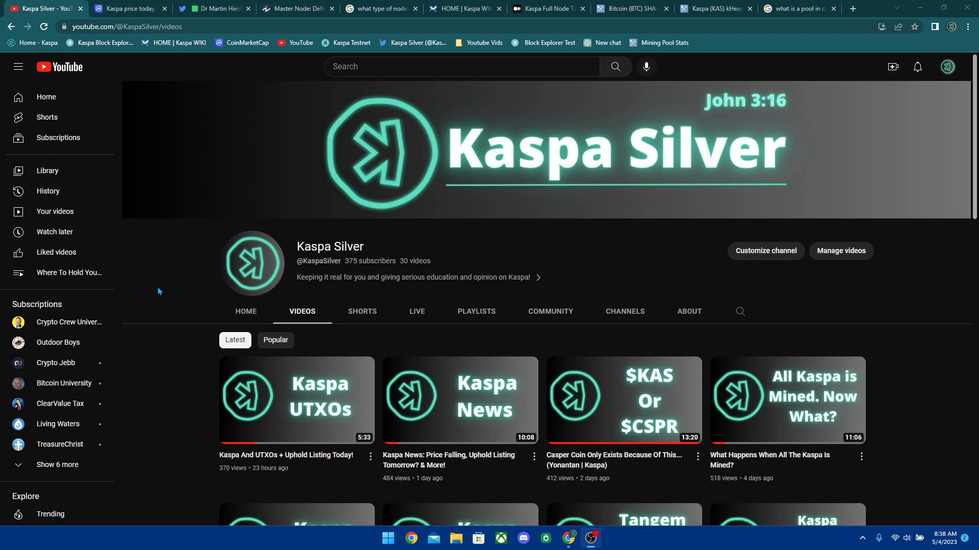
mouse_move(173, 271)
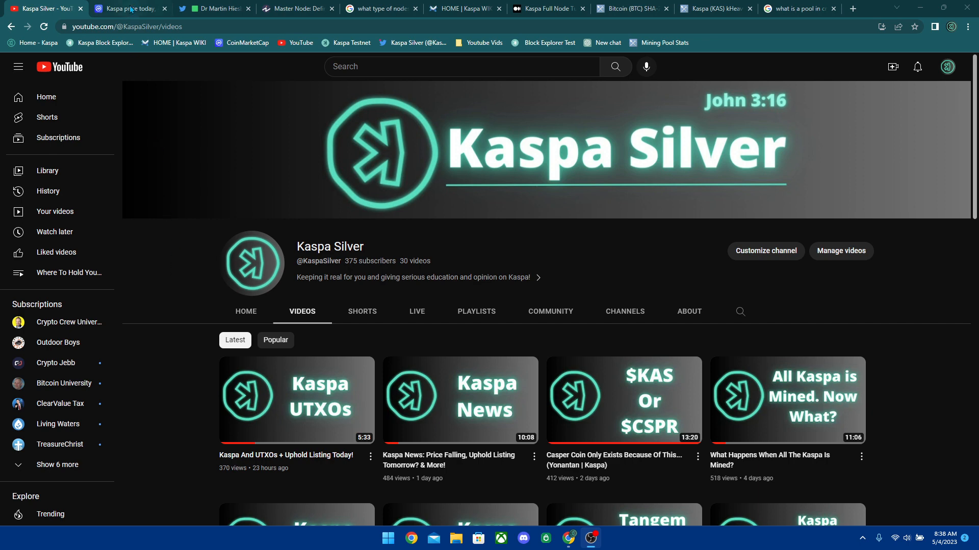
Step: Switch to CoinMarketCap's Kaspa page and reveal the KAS to USD chart at $0.02847, up 9.45%
left_click(130, 8)
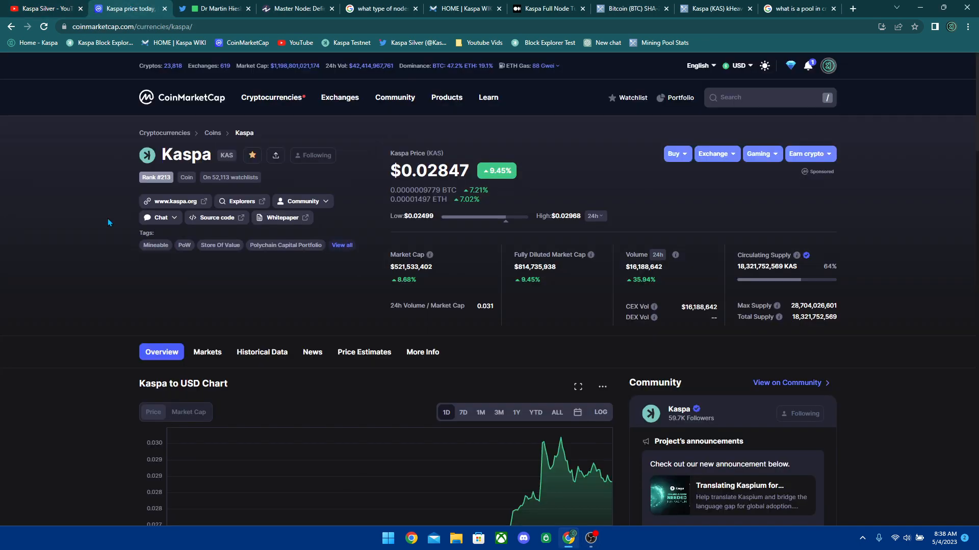
scroll("down", 3)
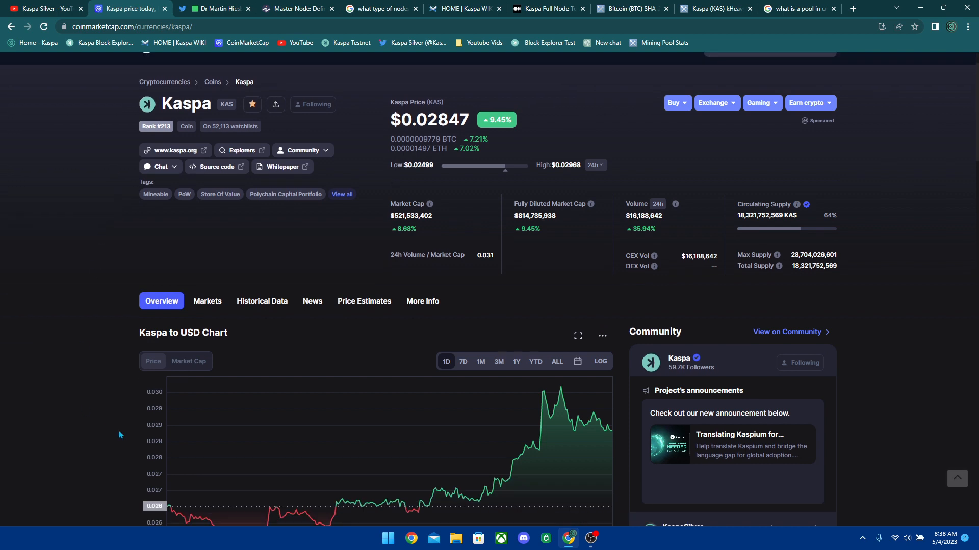
mouse_move(371, 296)
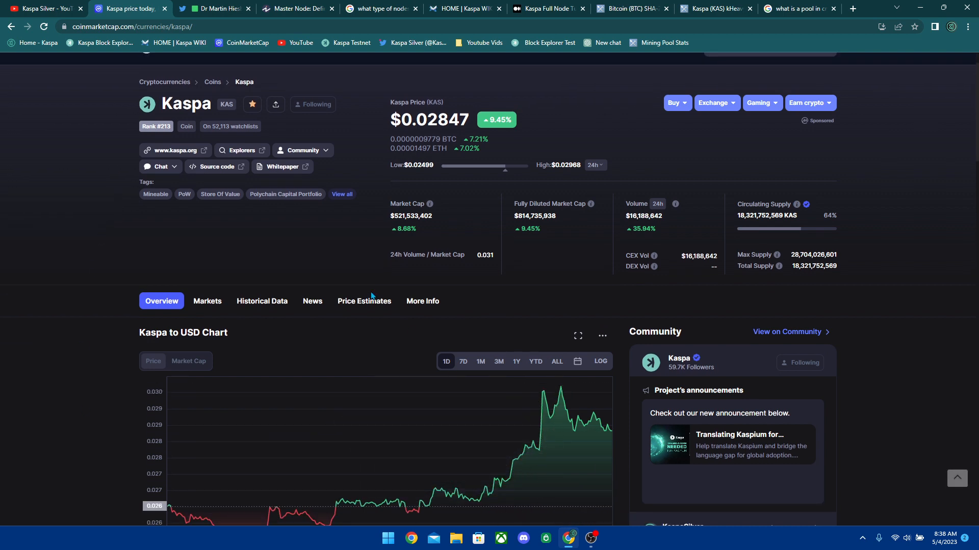
mouse_move(303, 276)
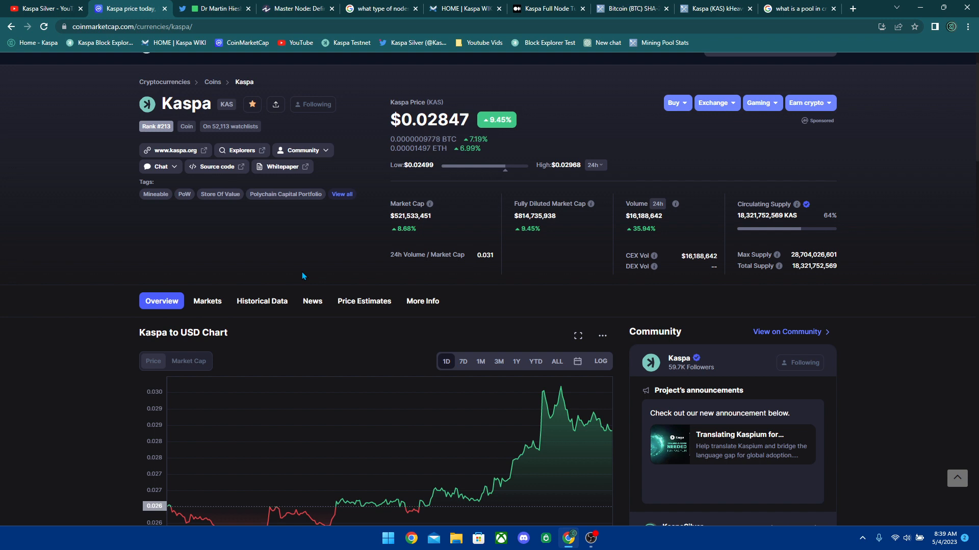
mouse_move(220, 194)
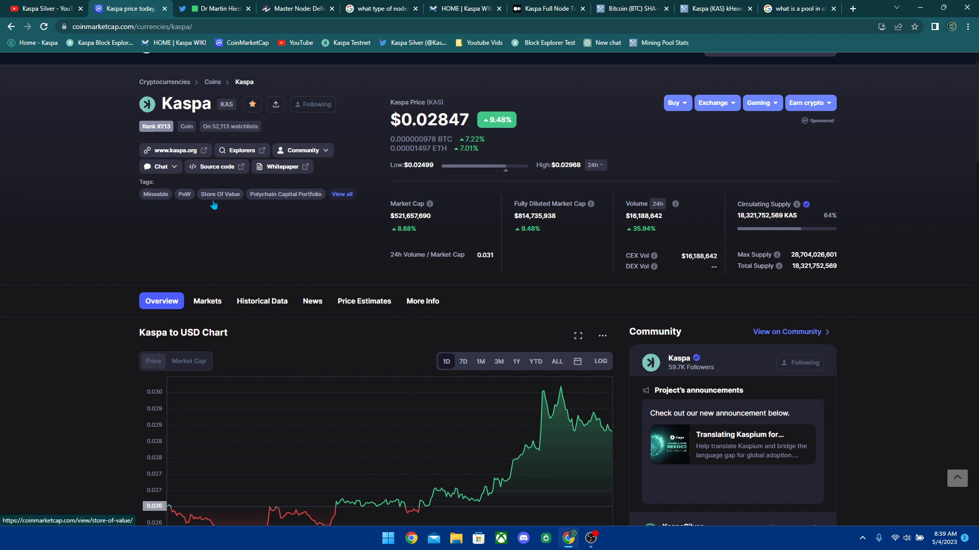
mouse_move(162, 265)
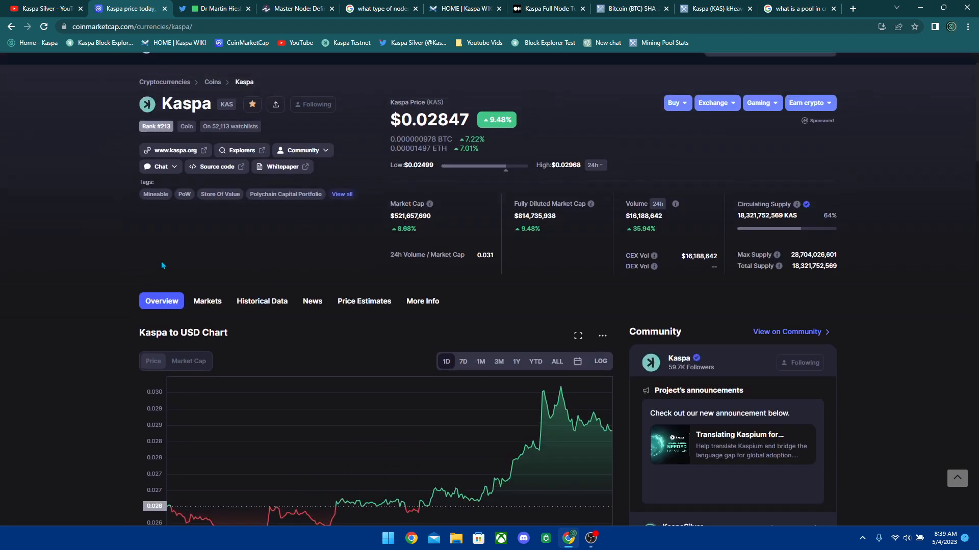
Step: Browse Dr Martin Hiesboeck's Twitter profile down to his 'No data. Working. $kas' post
left_click(216, 8)
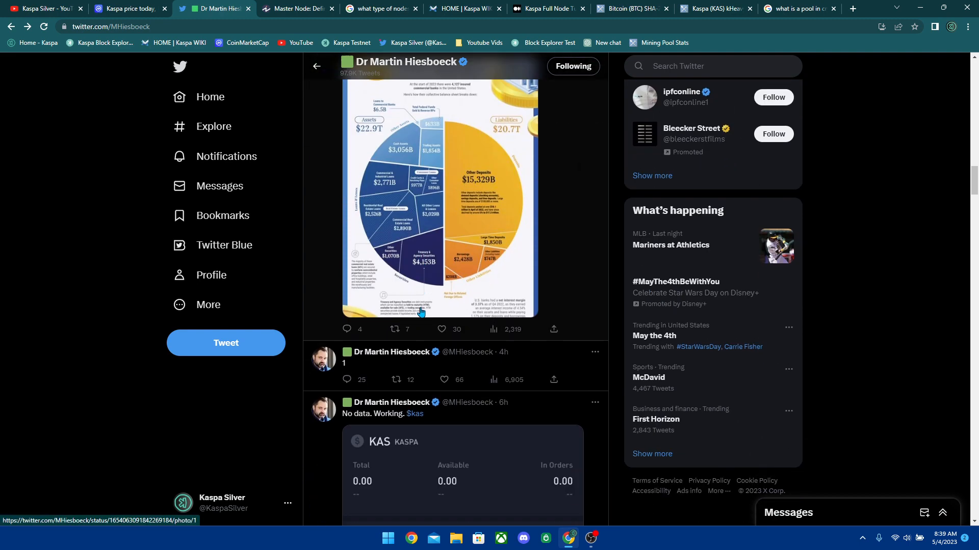
scroll("down", 3)
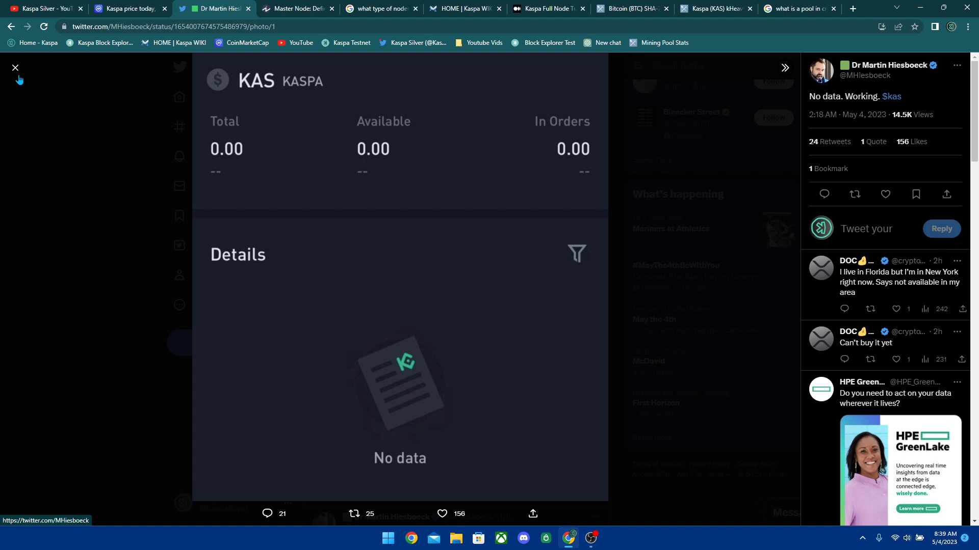
mouse_move(15, 67)
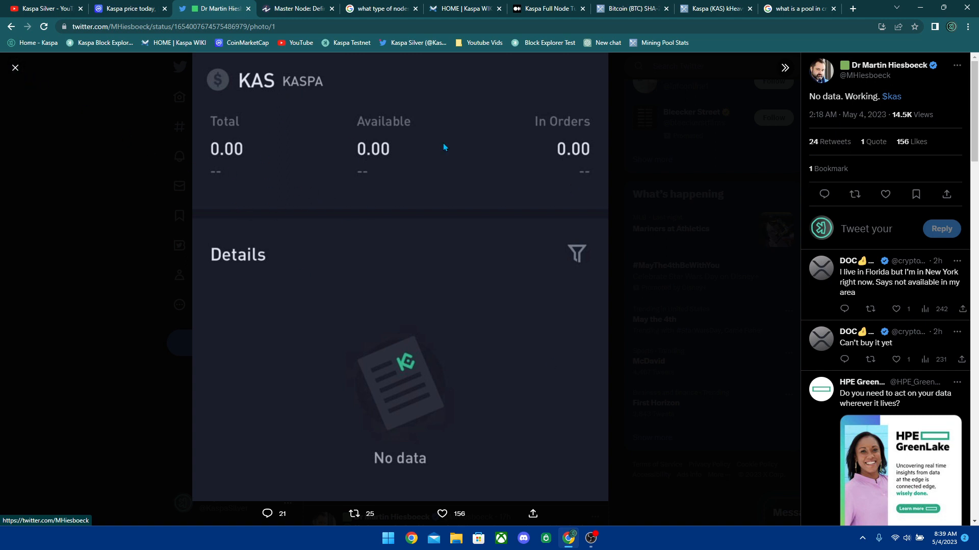
mouse_move(185, 202)
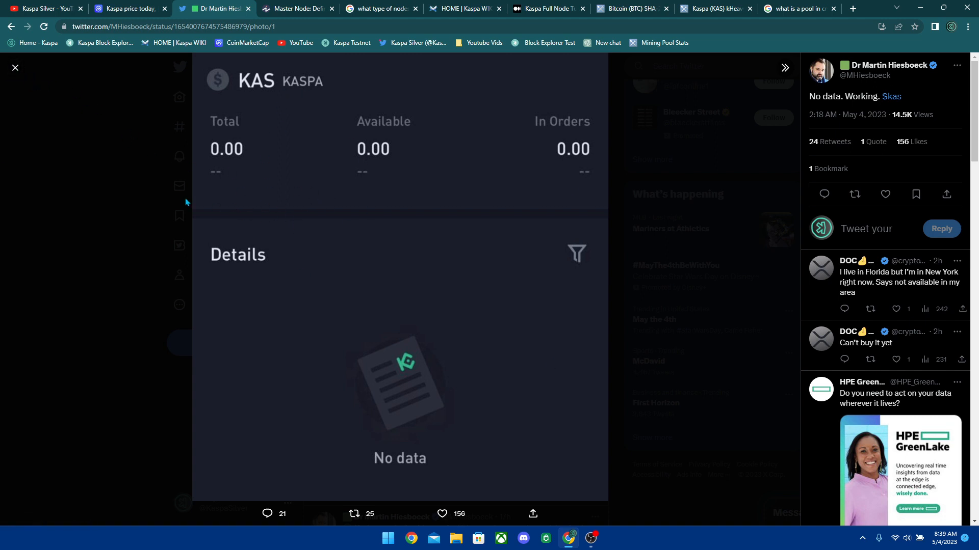
mouse_move(273, 187)
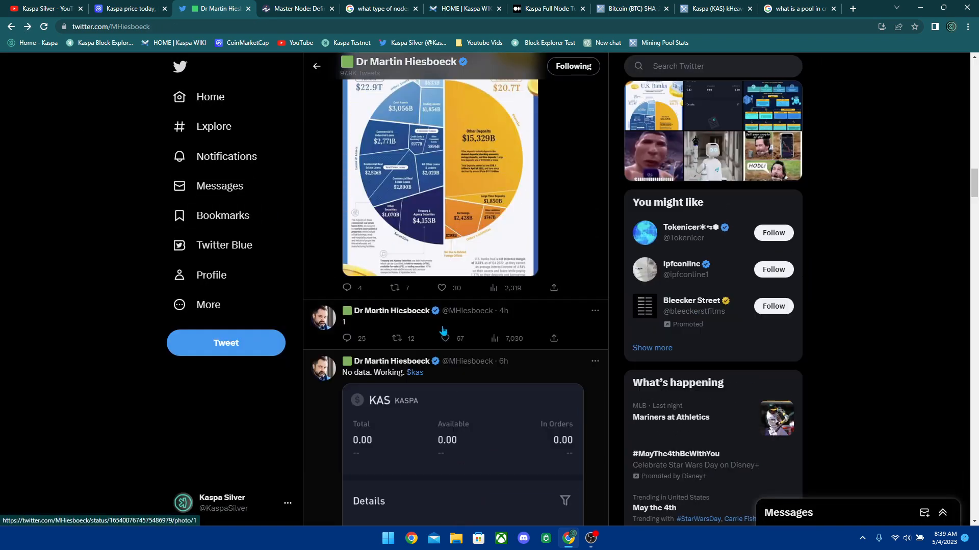
scroll("down", 3)
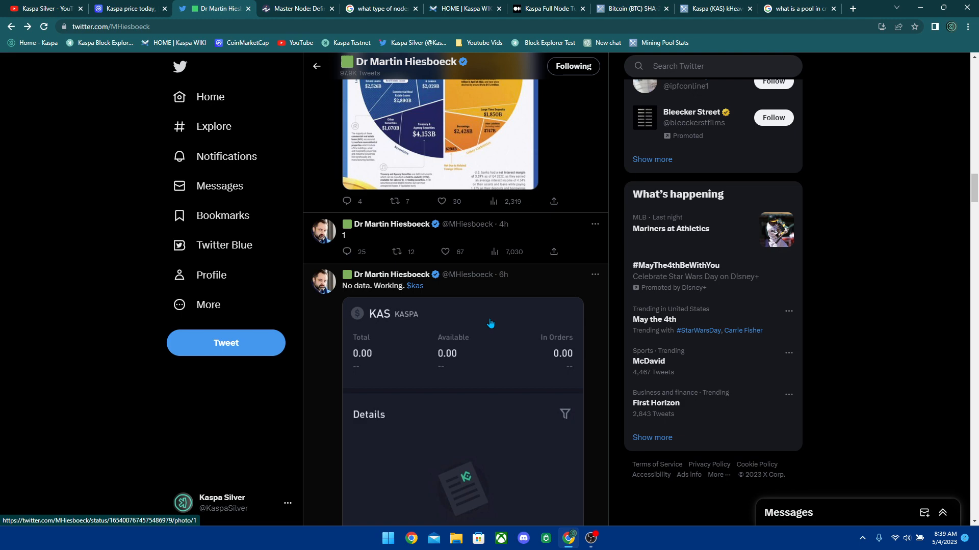
mouse_move(441, 318)
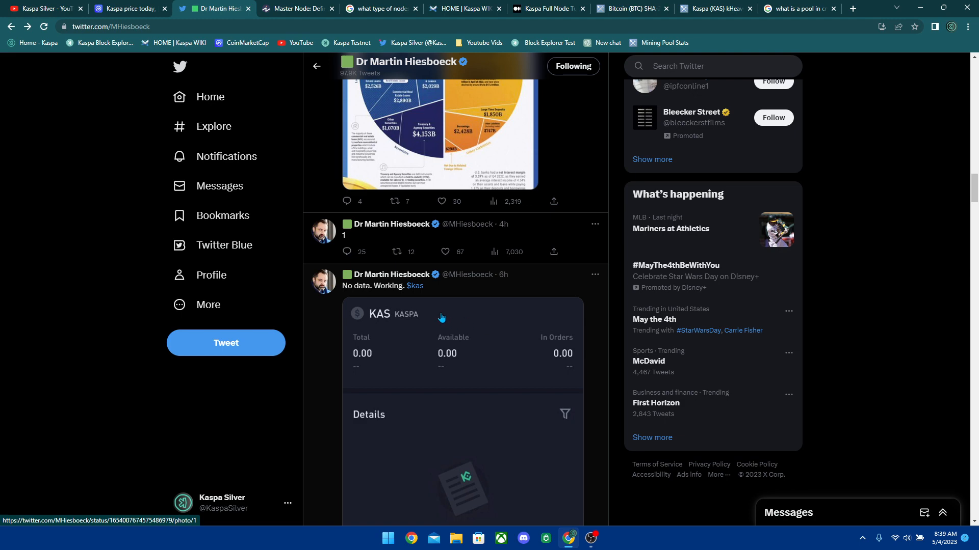
Step: Return to the Kaspa page and set its USD chart to 1M, then 3M range
left_click(130, 8)
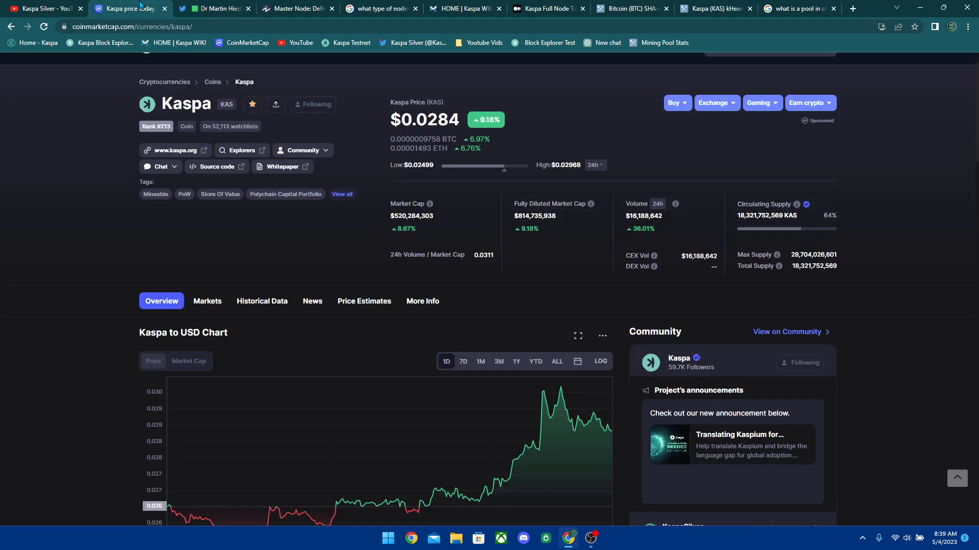
mouse_move(294, 244)
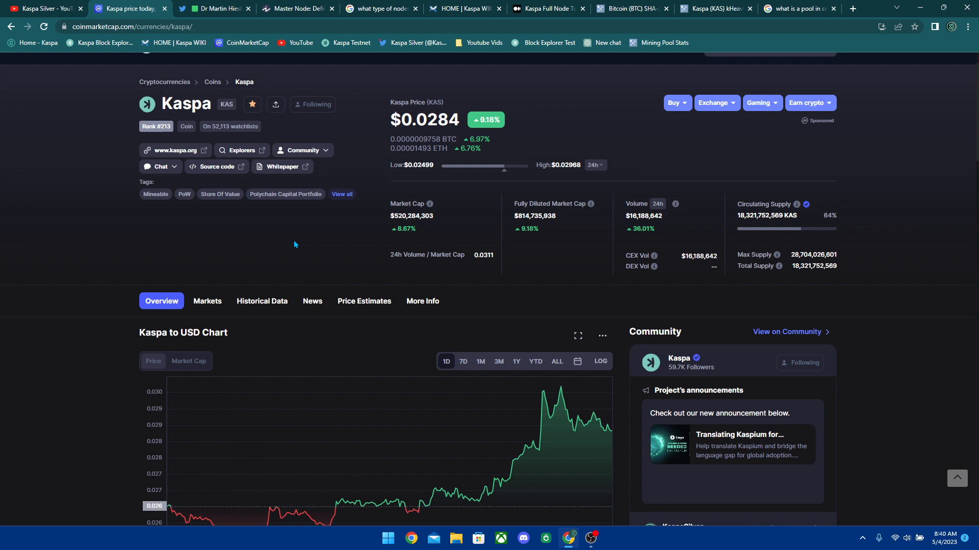
mouse_move(300, 243)
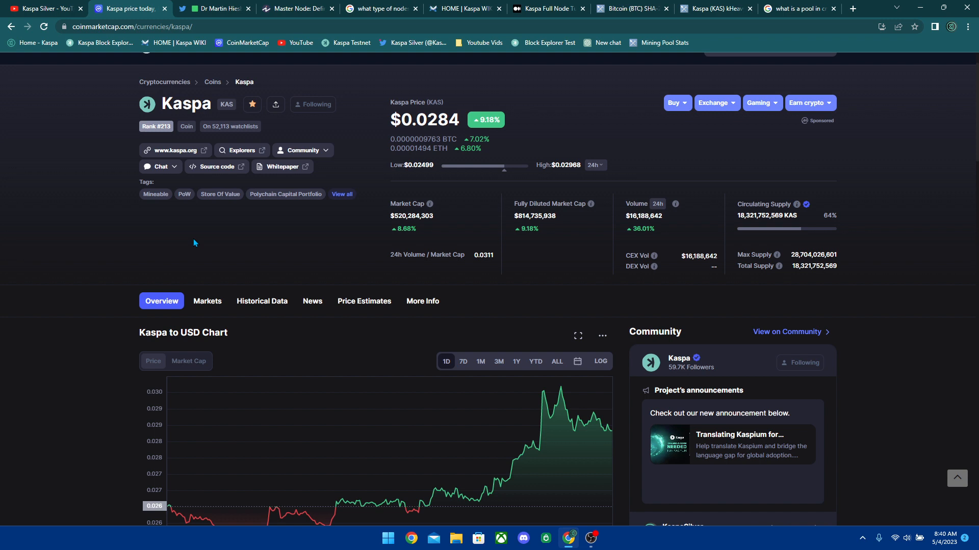
scroll("down", 3)
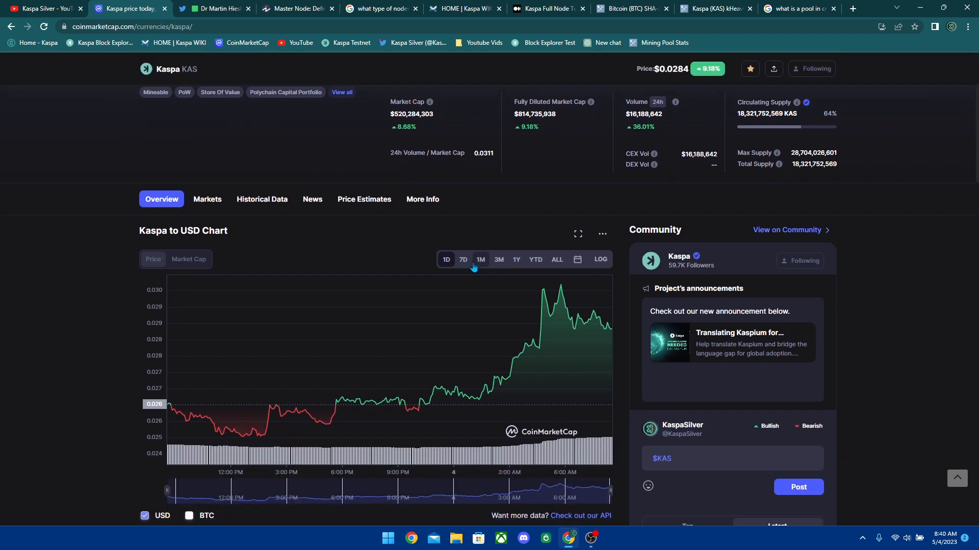
left_click(480, 259)
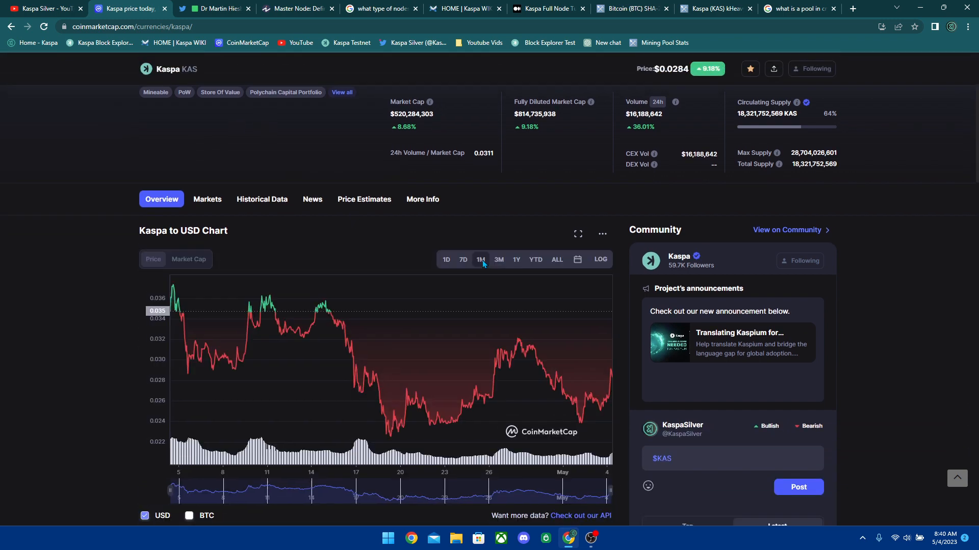
left_click(499, 259)
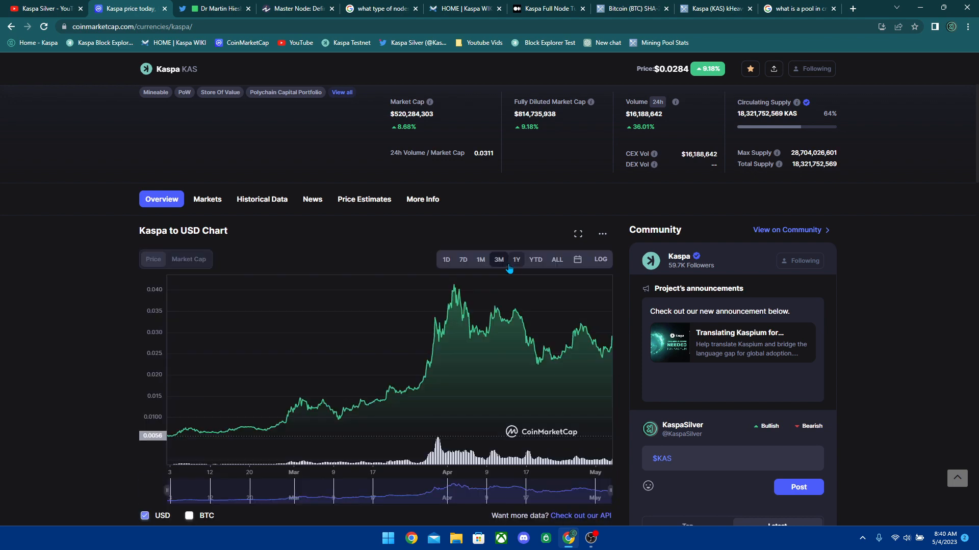
mouse_move(518, 240)
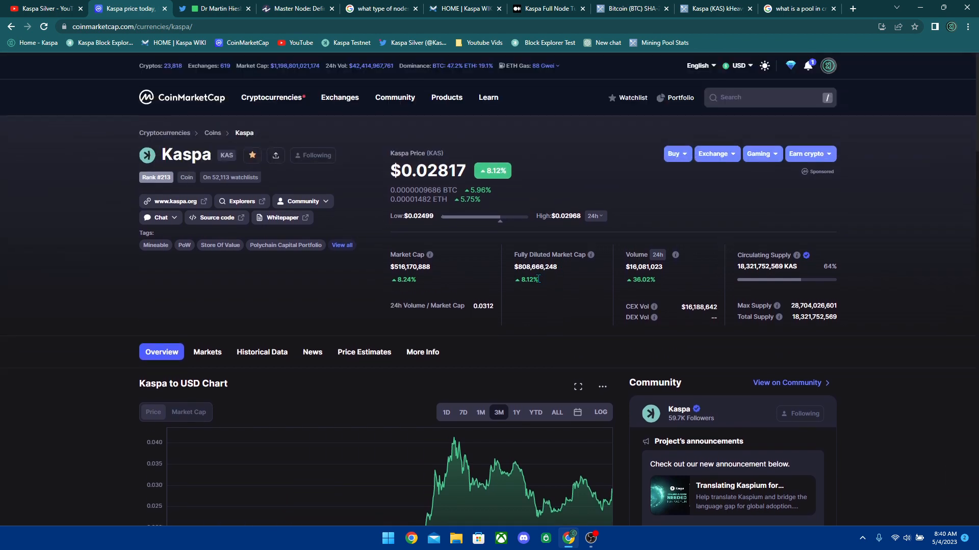
Step: Skim further down the Kaspa page, then move to Investopedia's Master Node article
scroll("down", 3)
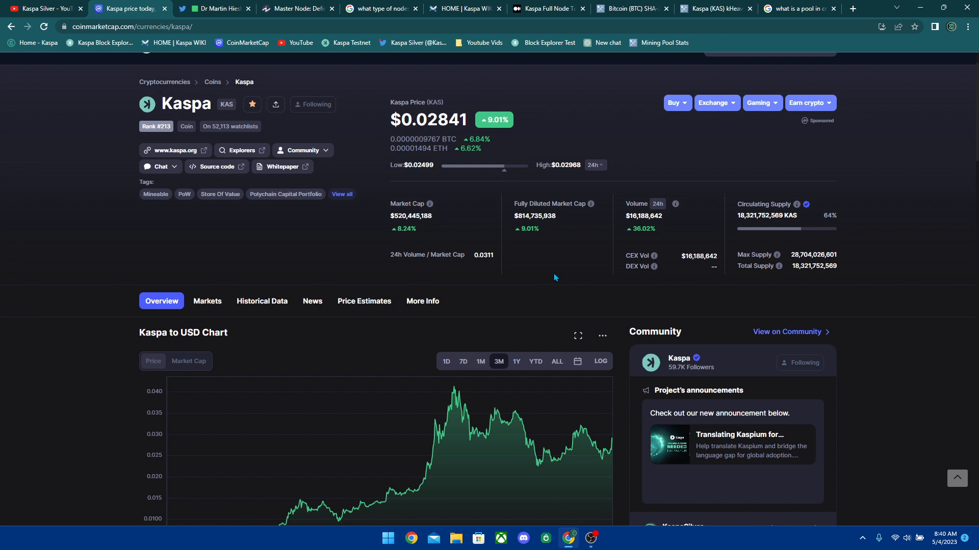
mouse_move(554, 288)
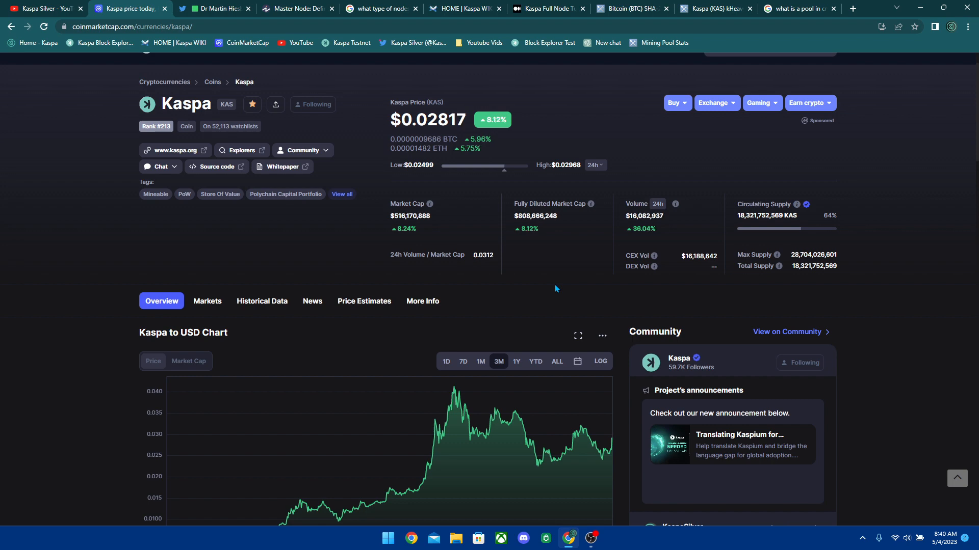
scroll("down", 3)
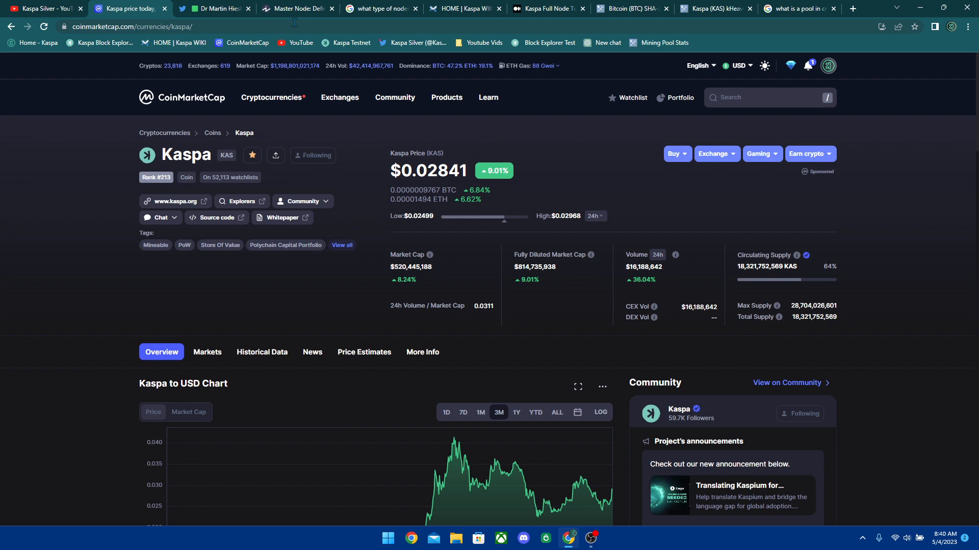
left_click(297, 8)
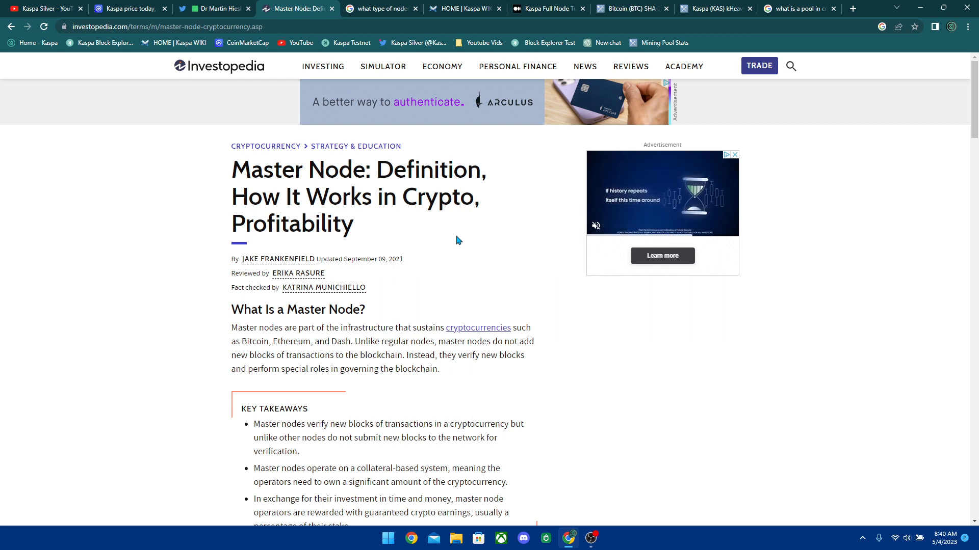
Step: Read through the Master Node article's definition, highlighting its opening lines
left_click(380, 8)
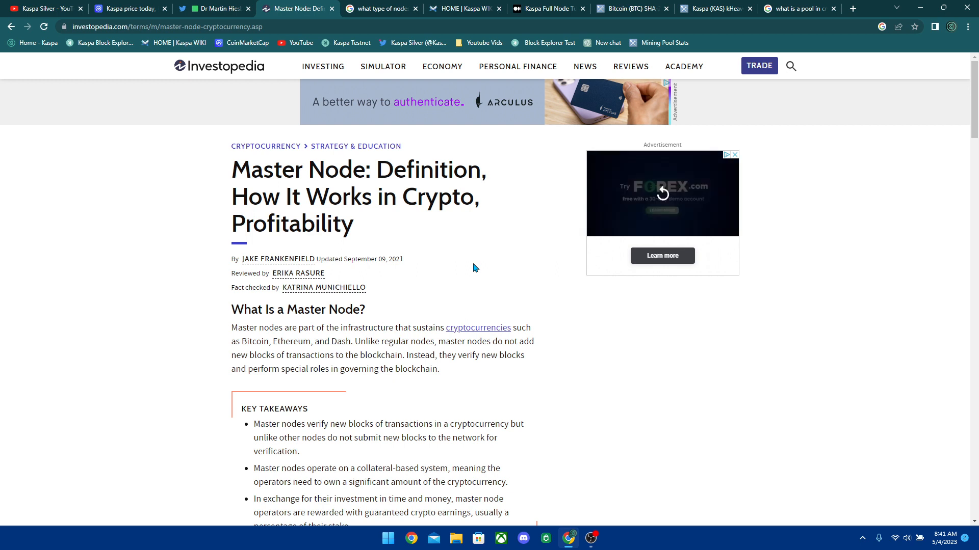
left_click_drag(231, 169, 383, 196)
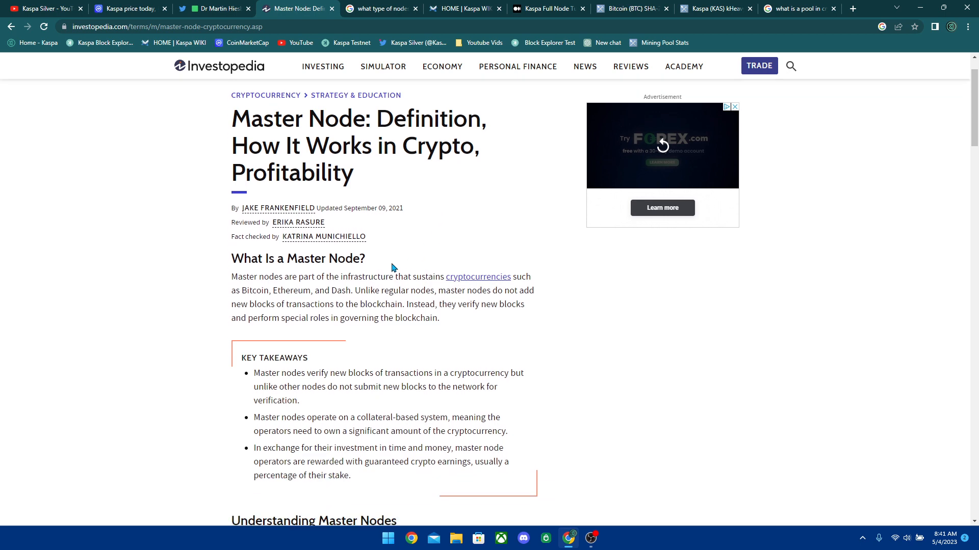
mouse_move(370, 285)
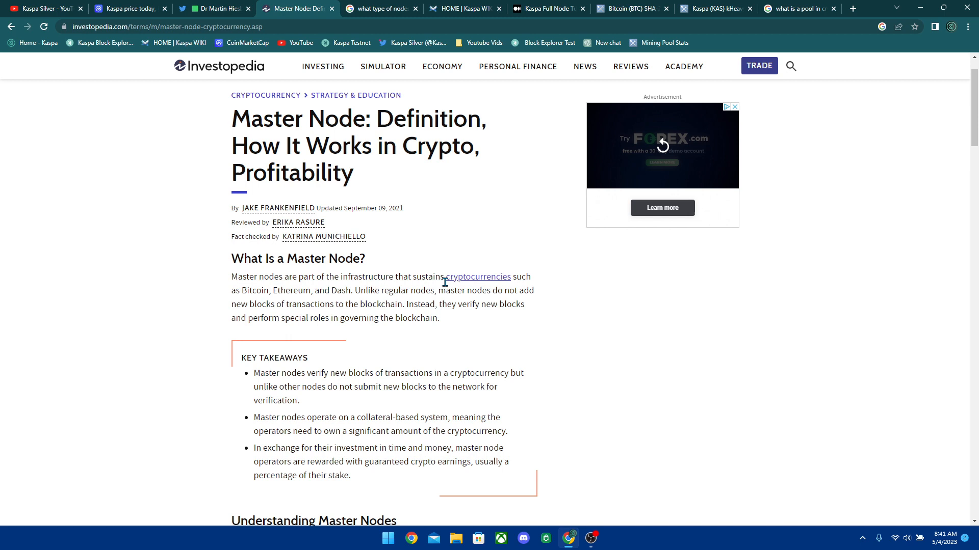
mouse_move(305, 296)
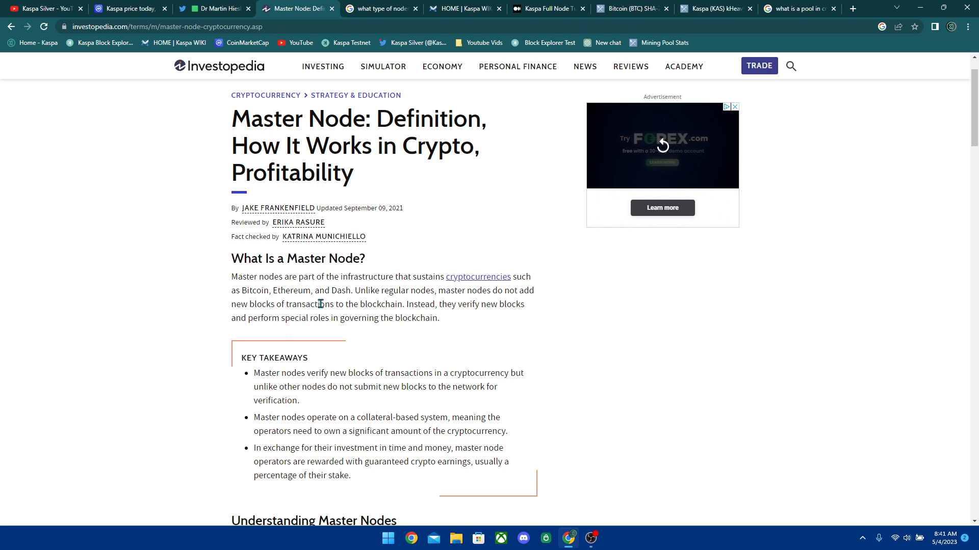
mouse_move(455, 312)
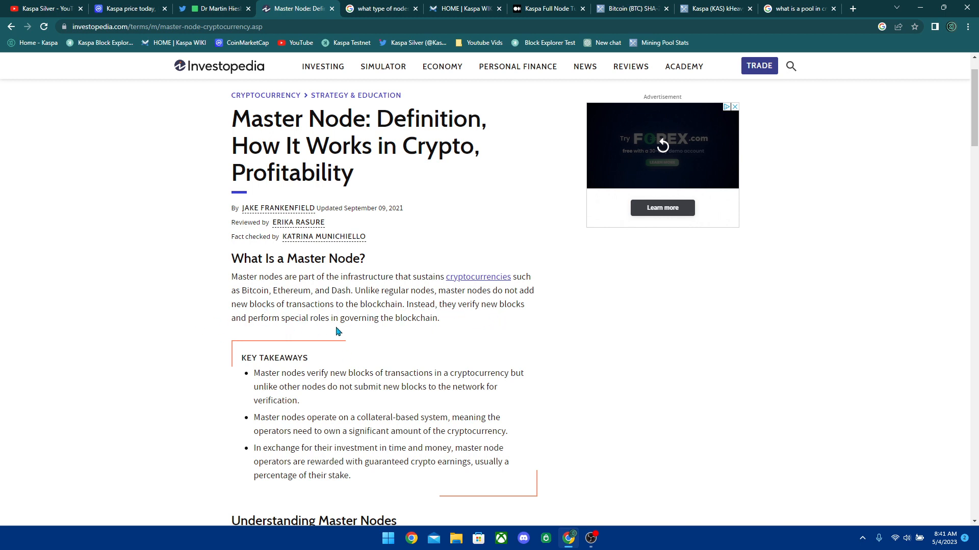
scroll("down", 3)
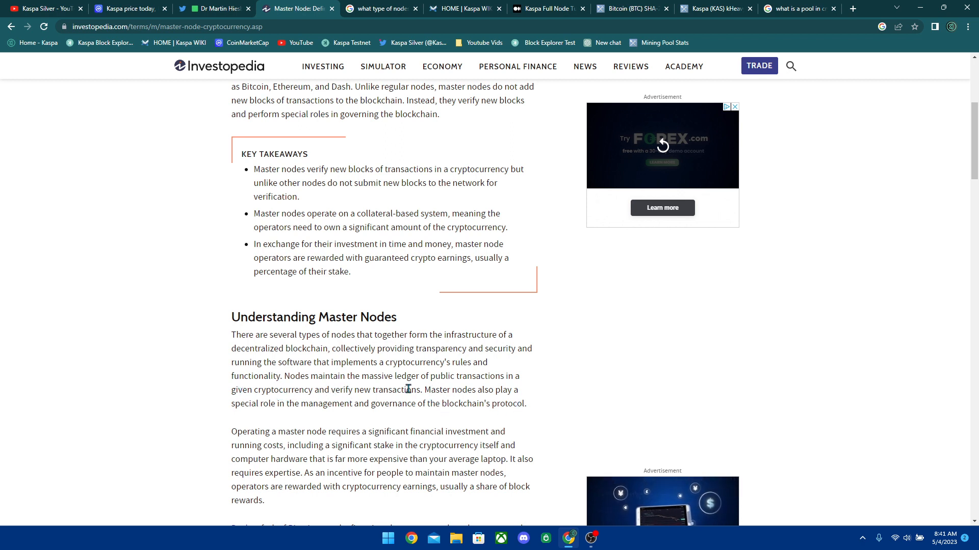
scroll("down", 3)
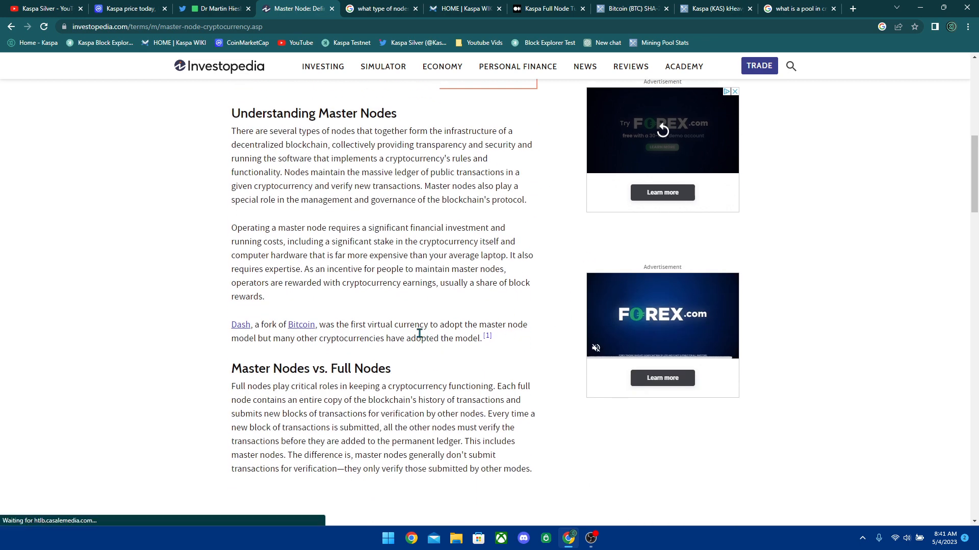
scroll("down", 3)
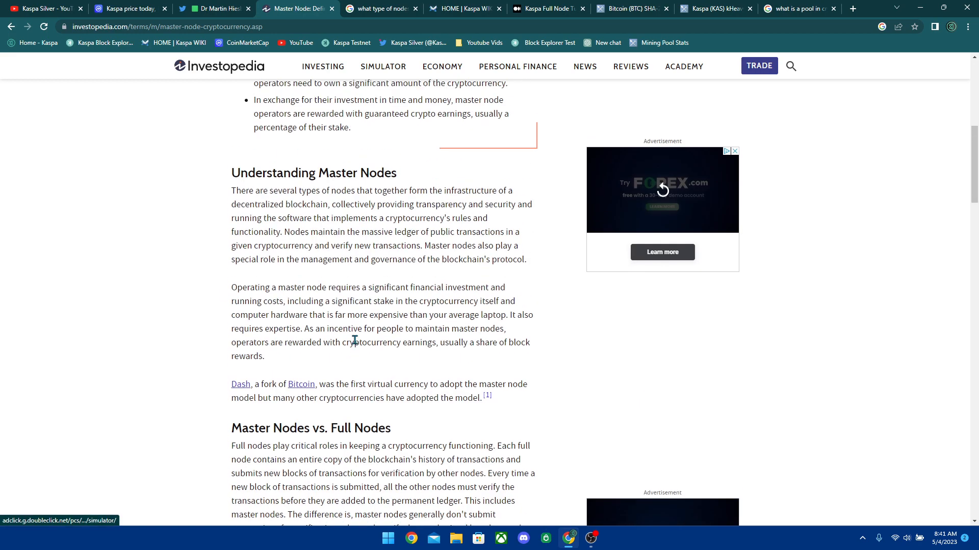
scroll("up", 3)
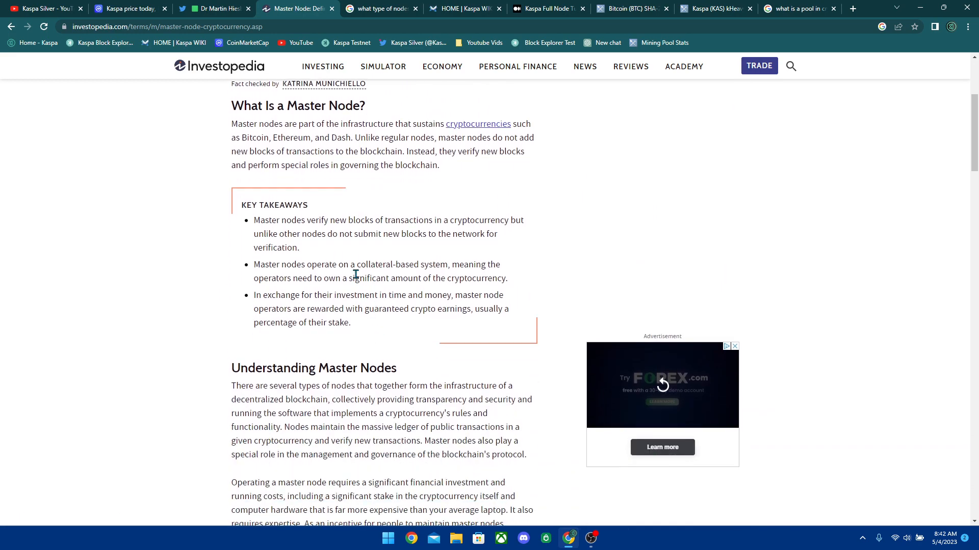
mouse_move(289, 286)
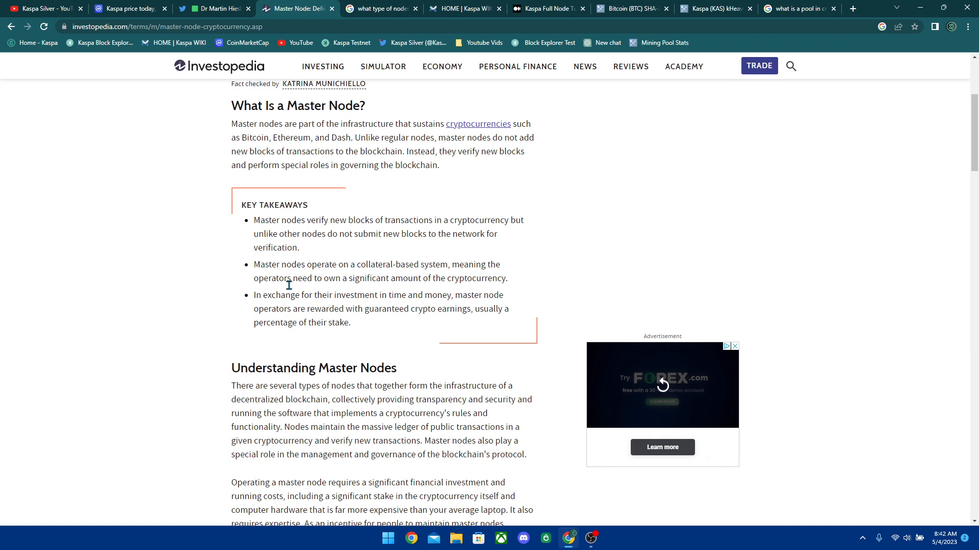
Step: Highlight the second key takeaway, then move to the Google results on crypto node types
left_click_drag(253, 264, 405, 264)
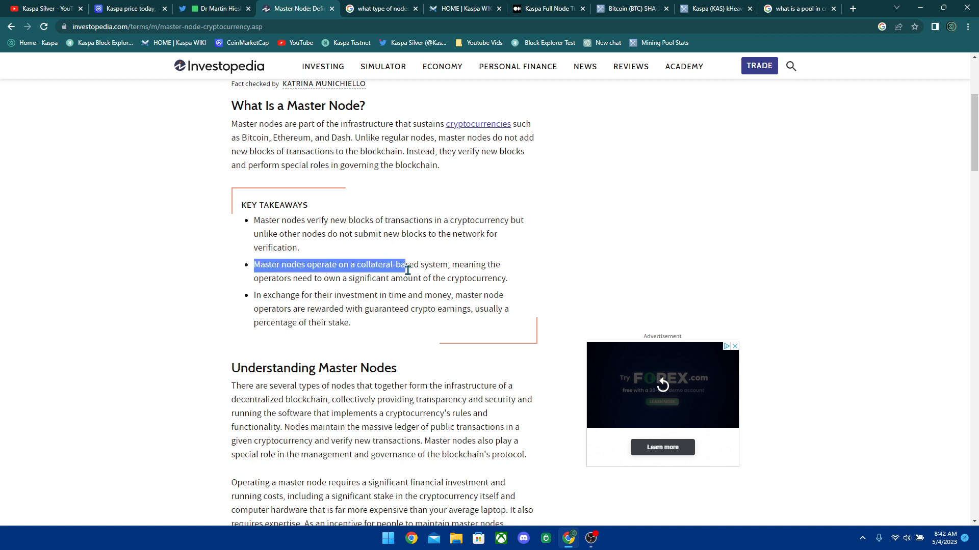
left_click_drag(404, 265, 314, 278)
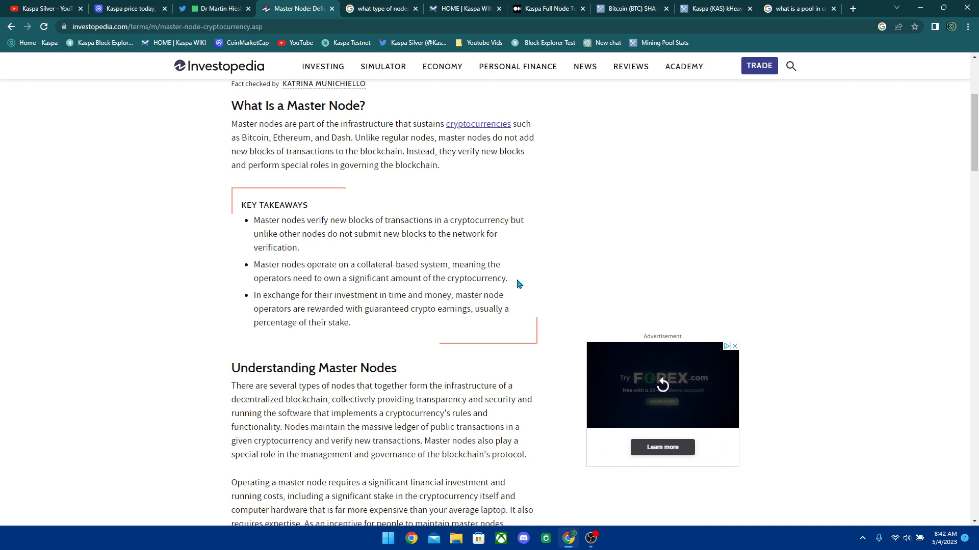
left_click_drag(409, 278, 508, 278)
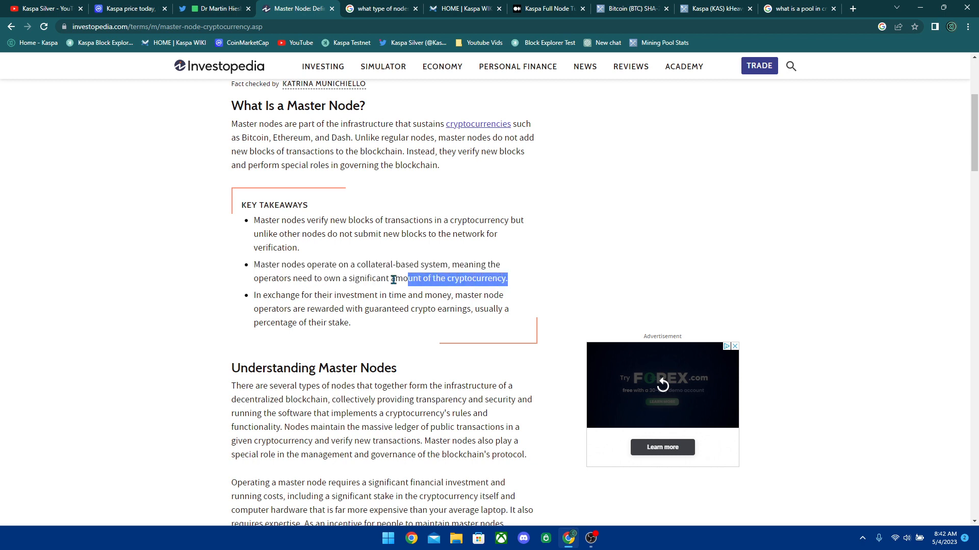
left_click(336, 252)
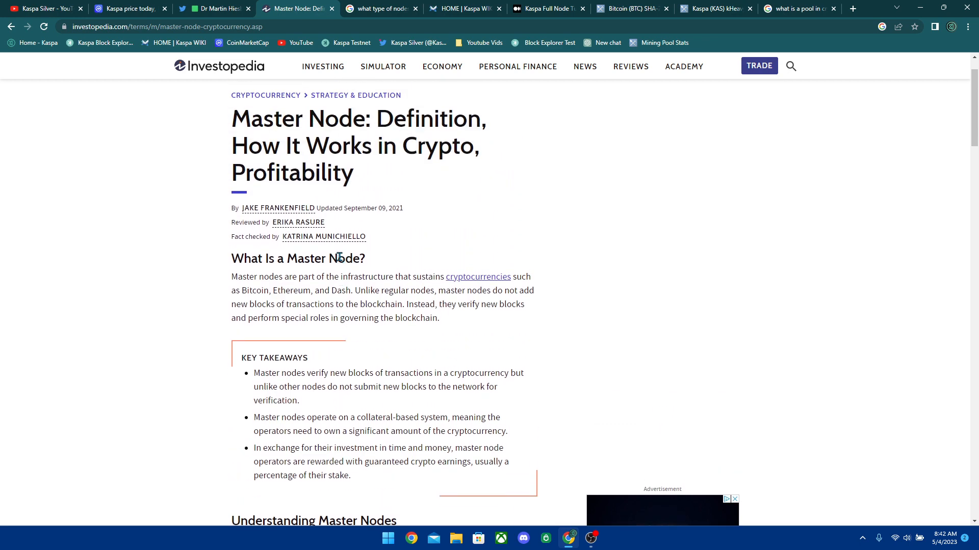
scroll("down", 3)
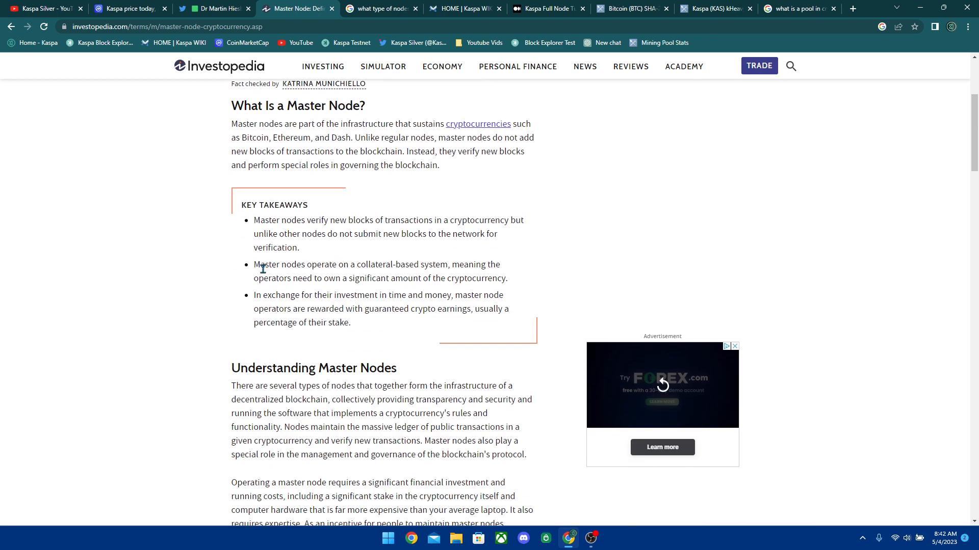
mouse_move(304, 274)
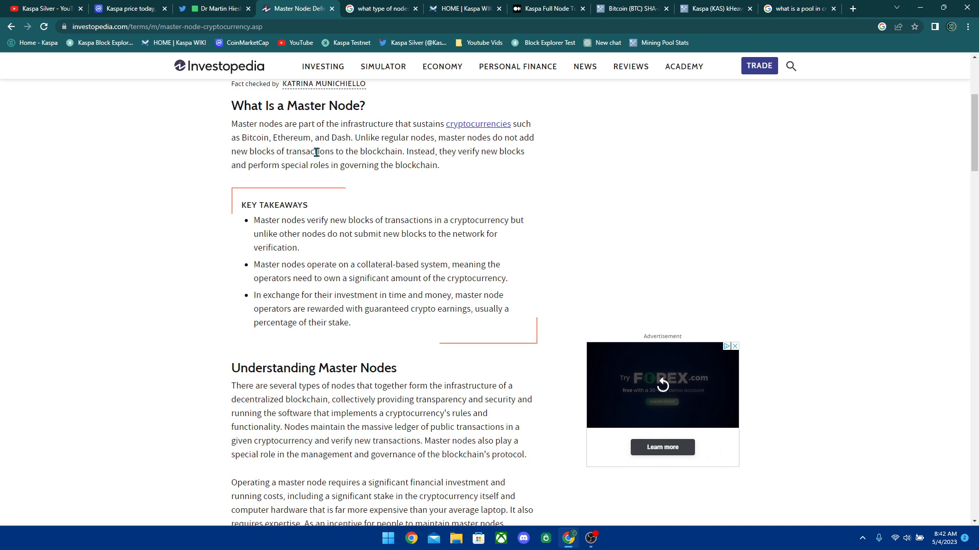
left_click(379, 8)
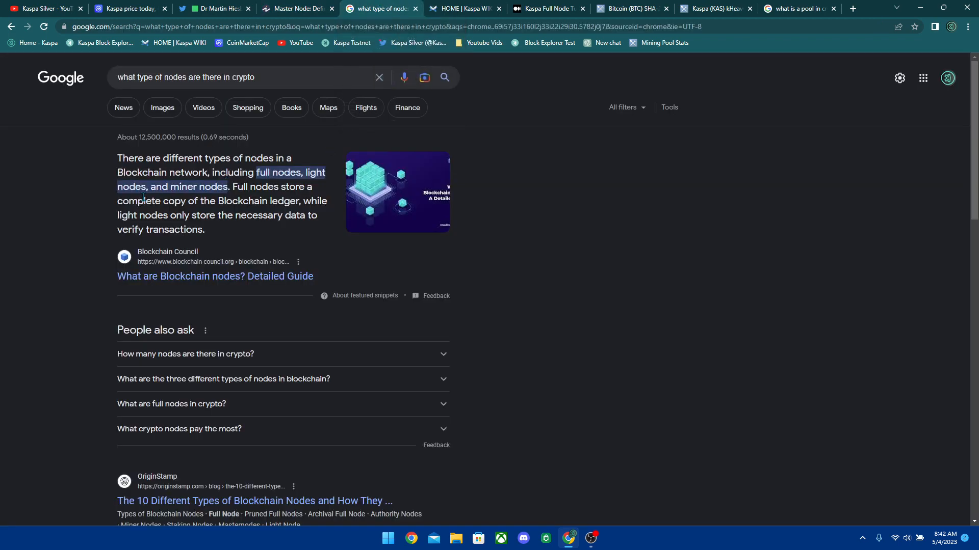
Step: Pass the Kaspa WIKI home page and start reading the Medium Kaspa Full Node Tutorial
left_click(463, 8)
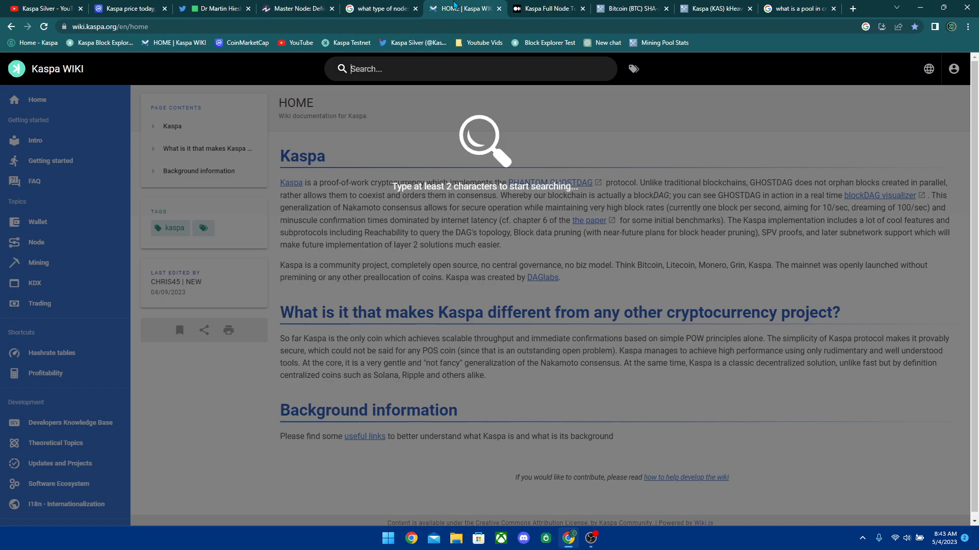
left_click(546, 9)
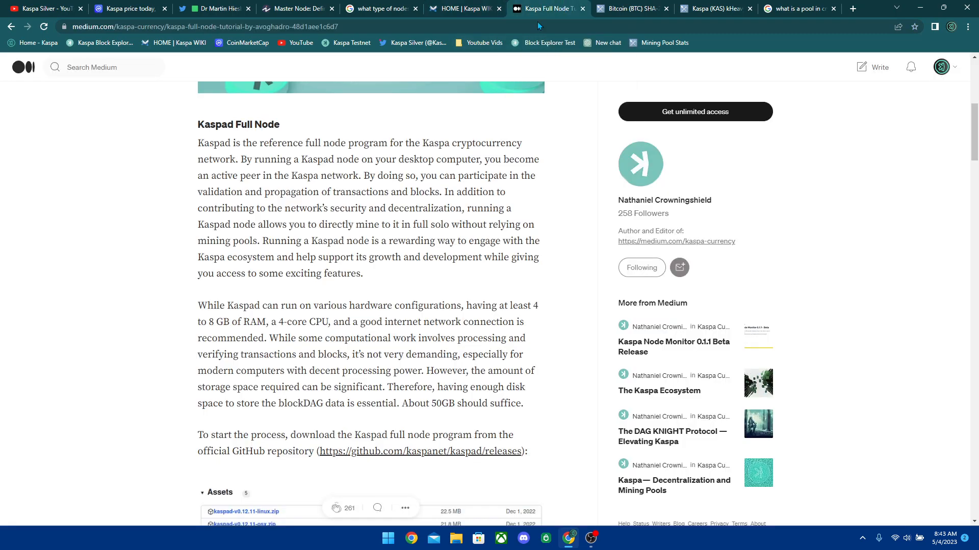
scroll("up", 3)
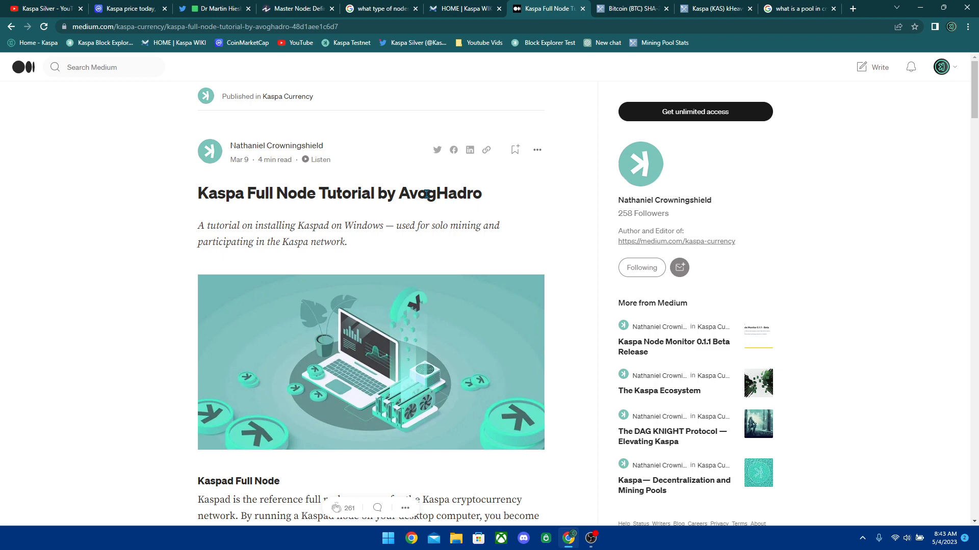
scroll("down", 3)
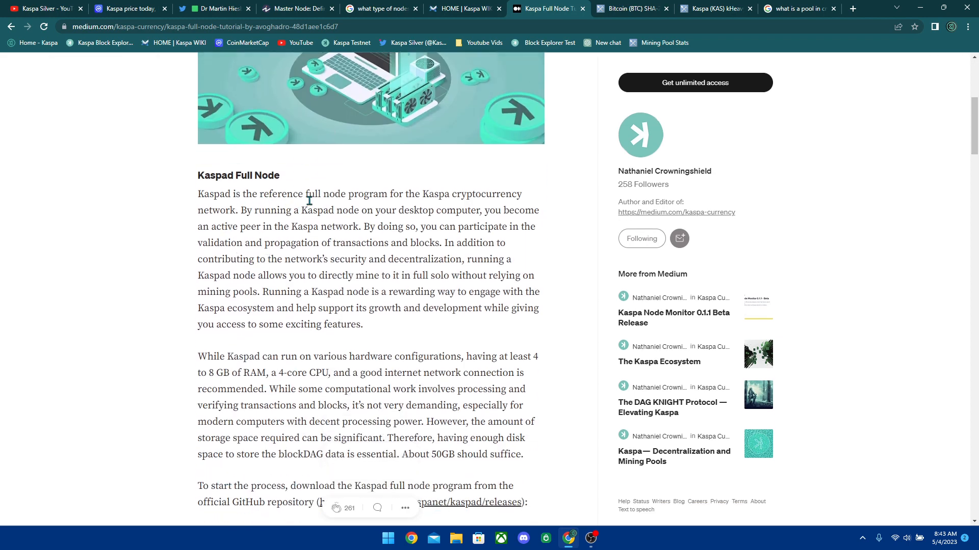
mouse_move(394, 210)
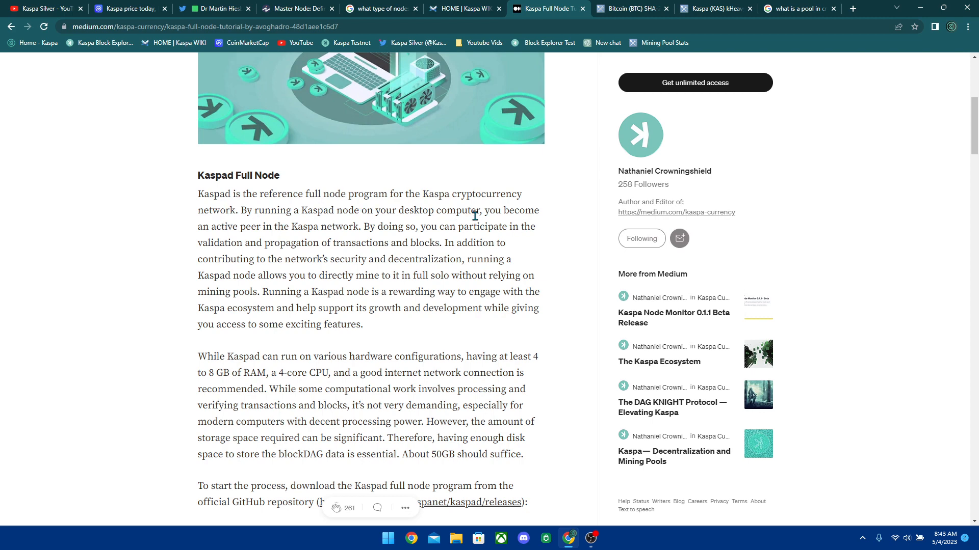
mouse_move(226, 242)
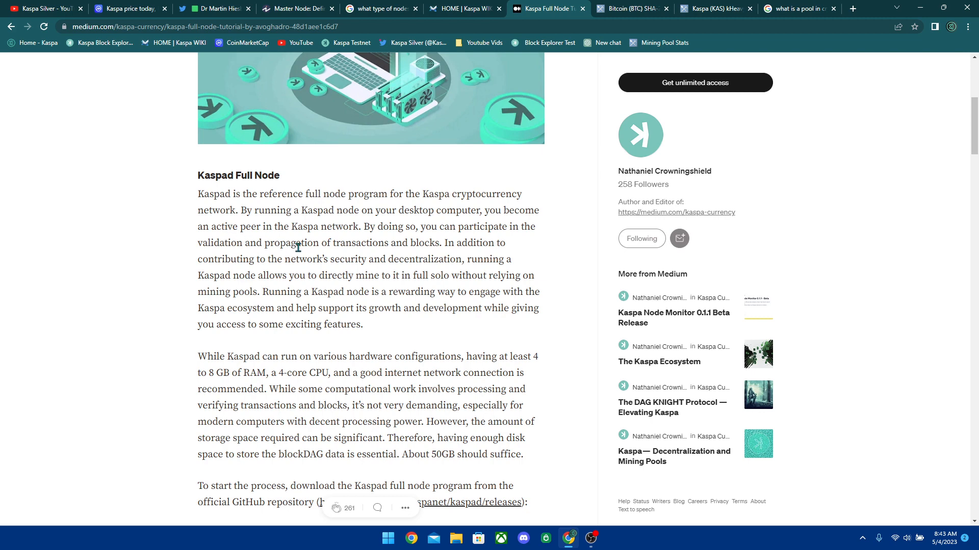
mouse_move(378, 246)
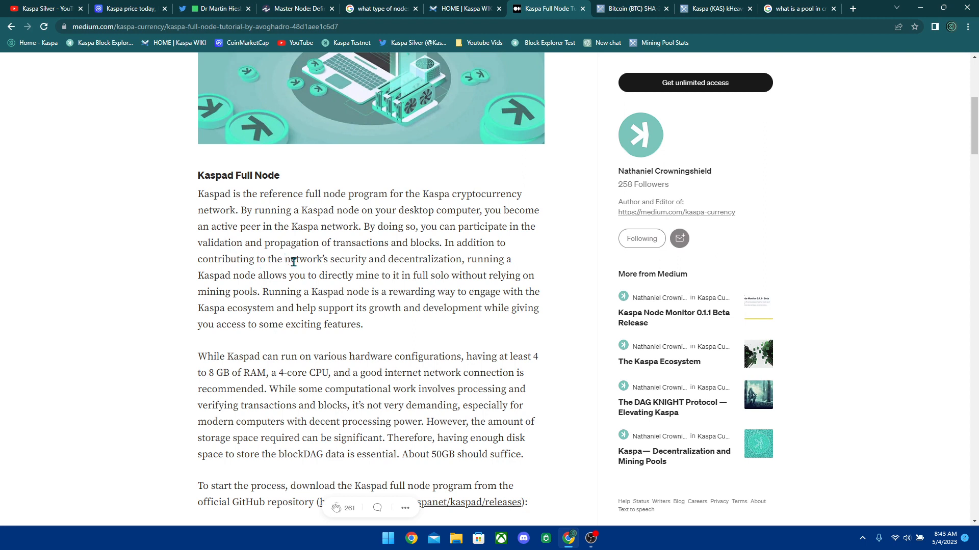
mouse_move(237, 276)
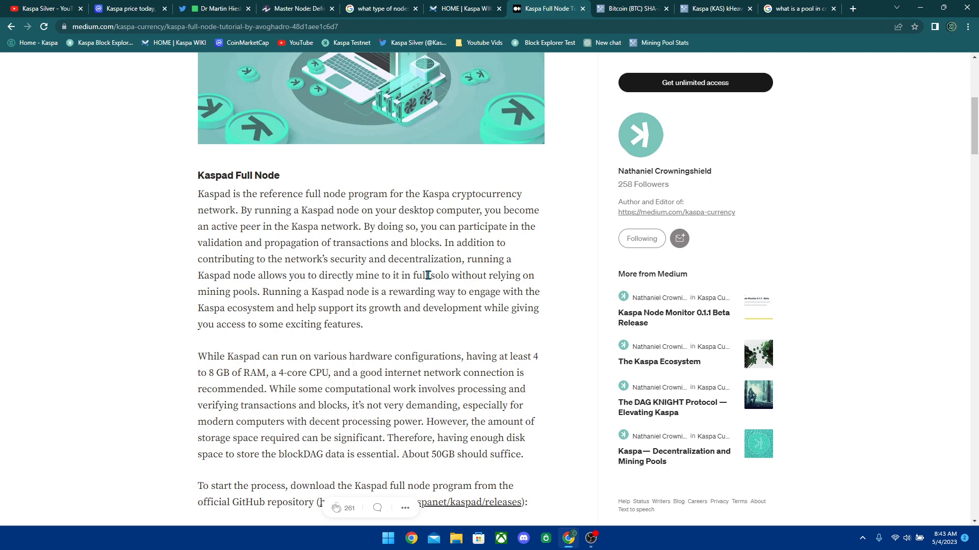
mouse_move(235, 293)
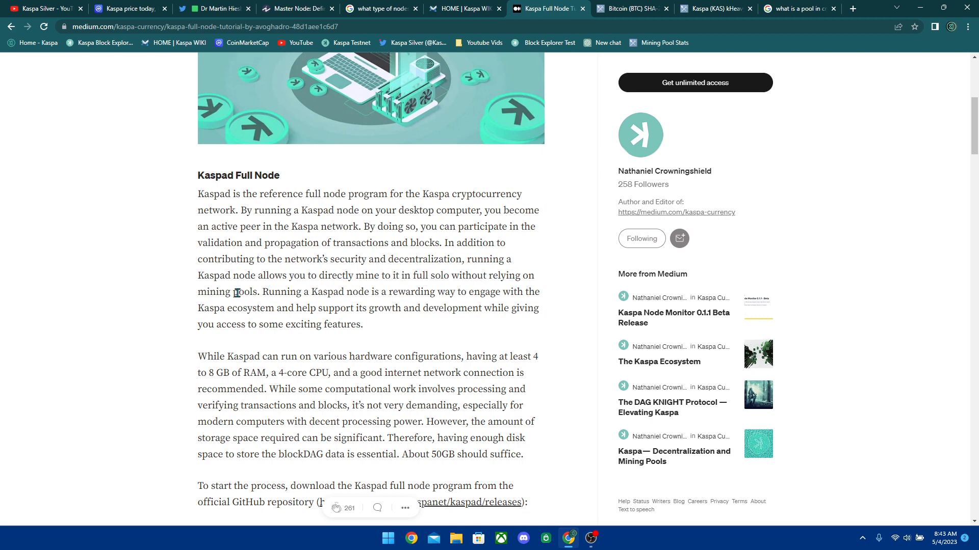
mouse_move(418, 307)
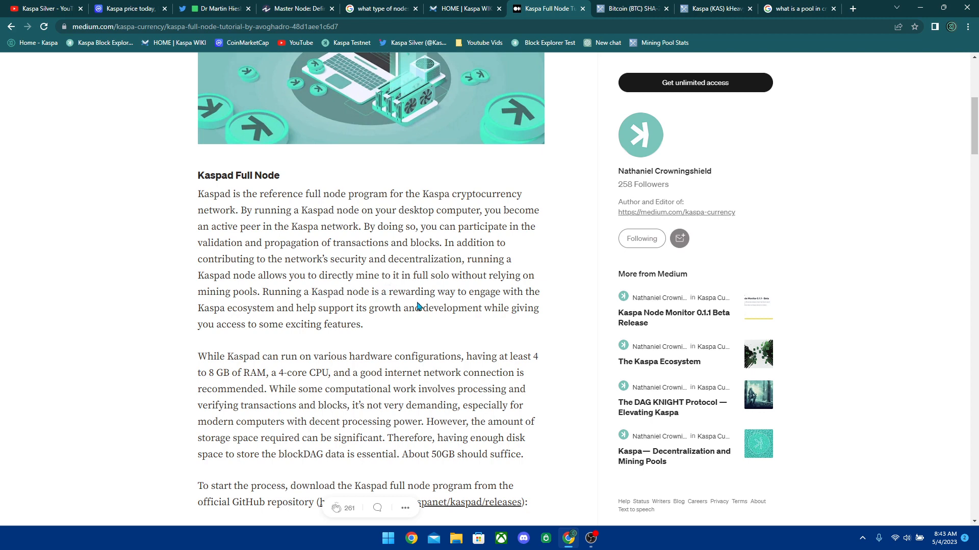
mouse_move(252, 321)
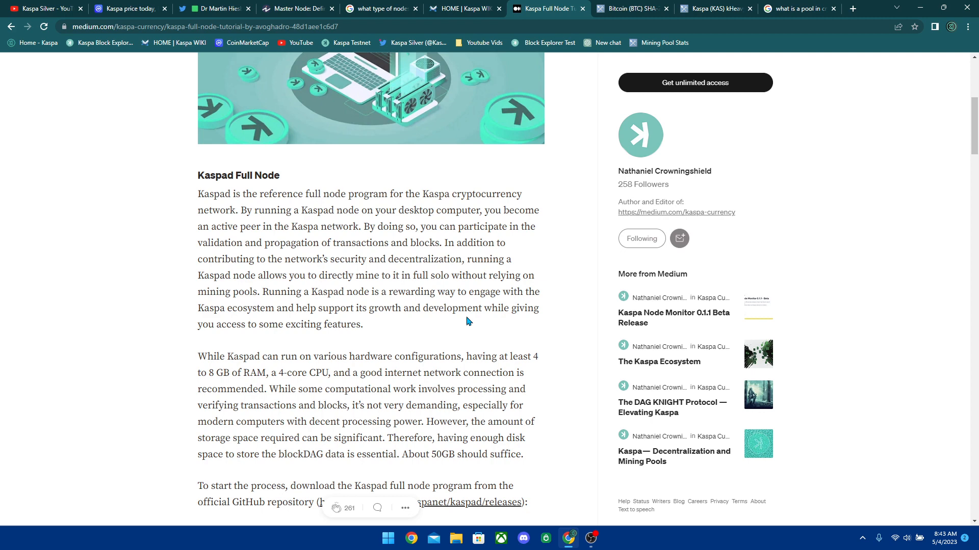
mouse_move(381, 333)
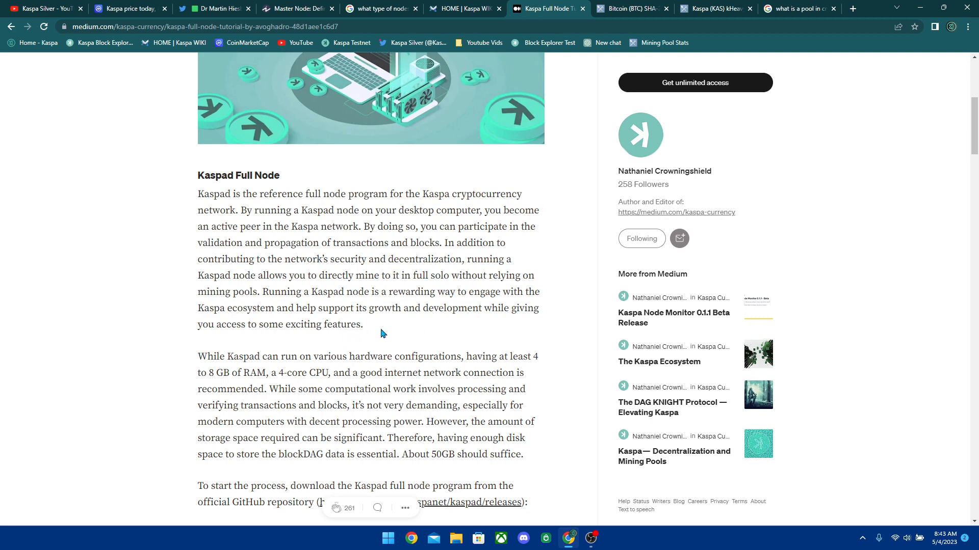
Step: Read the tutorial's Assets download and command-prompt steps, then move to MiningPoolStats' Bitcoin page
scroll("down", 3)
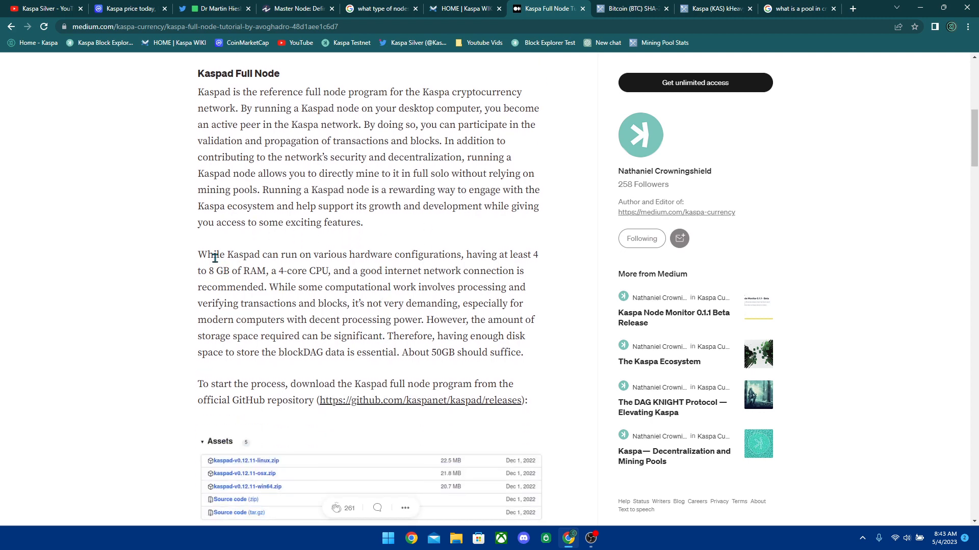
scroll("down", 3)
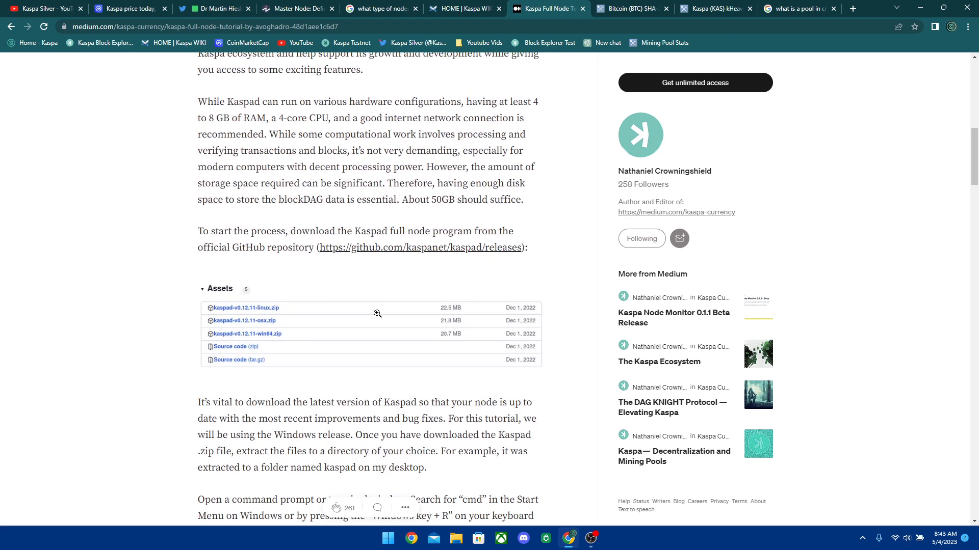
scroll("down", 3)
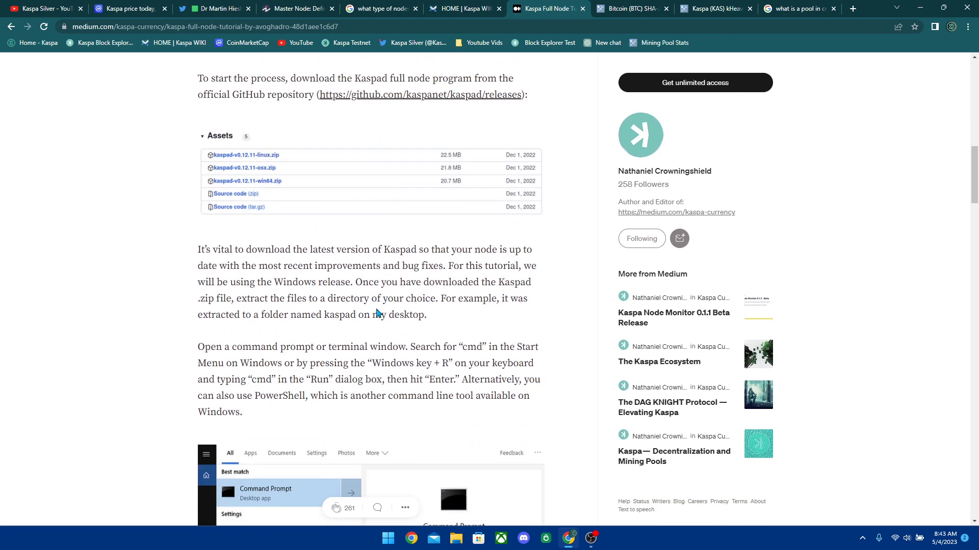
scroll("down", 3)
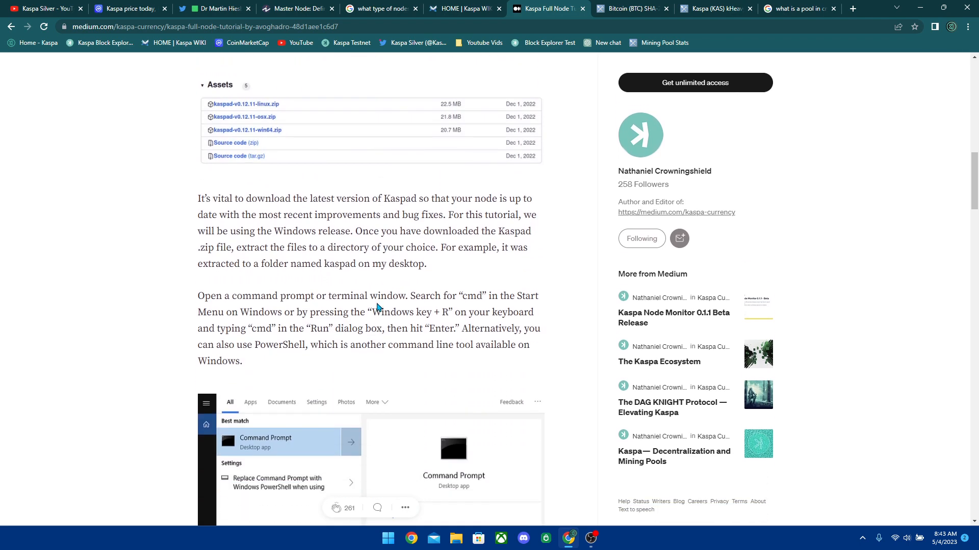
scroll("up", 3)
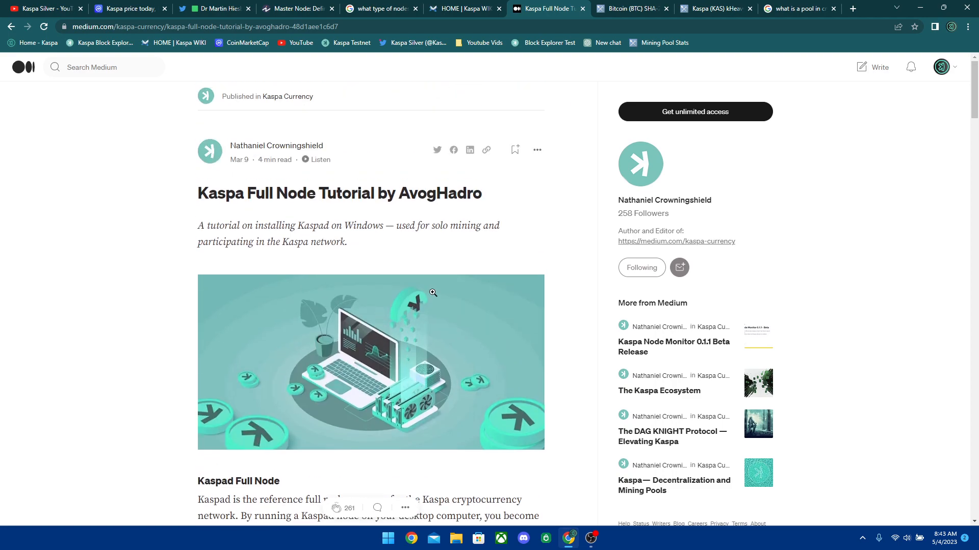
left_click(630, 8)
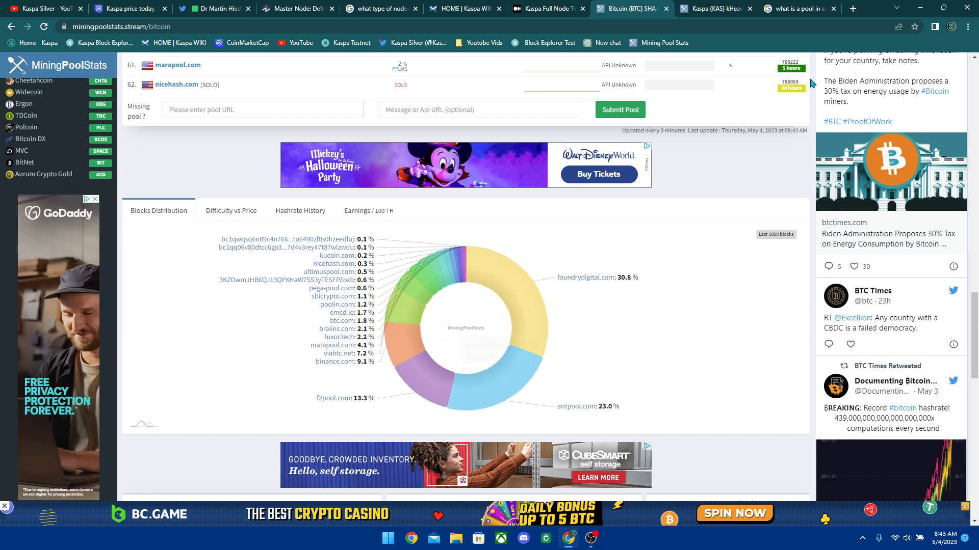
Step: Check Google's definition of a mining pool, then return to Bitcoin's blocks distribution chart
left_click(794, 9)
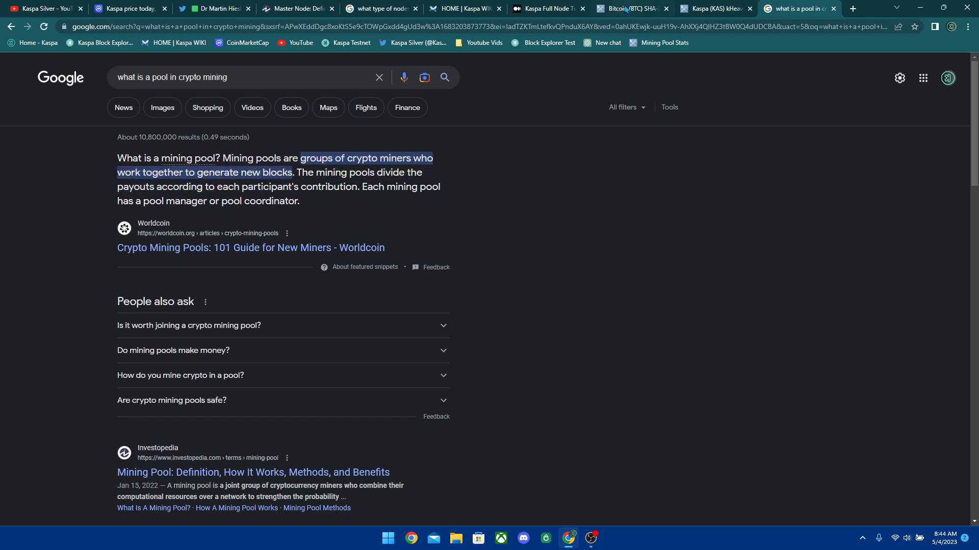
left_click(629, 9)
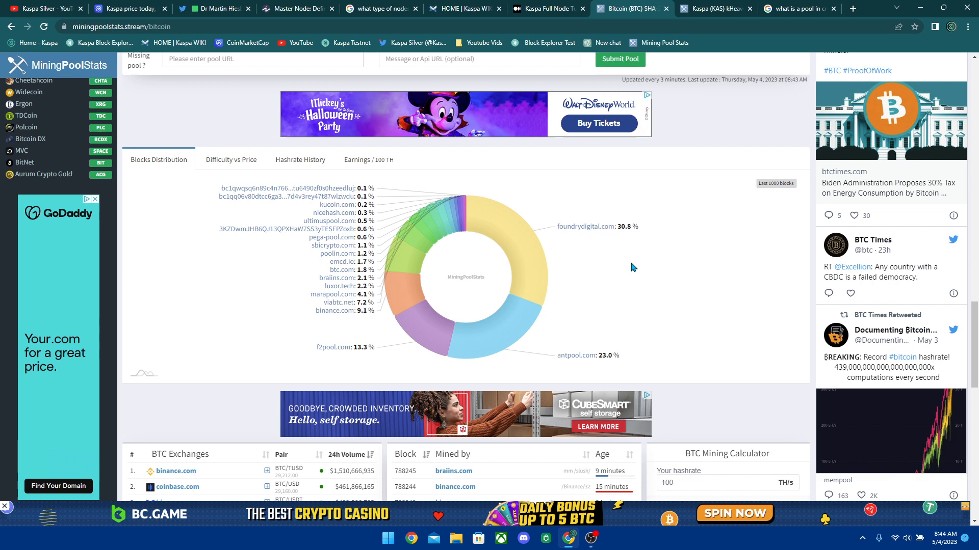
mouse_move(533, 254)
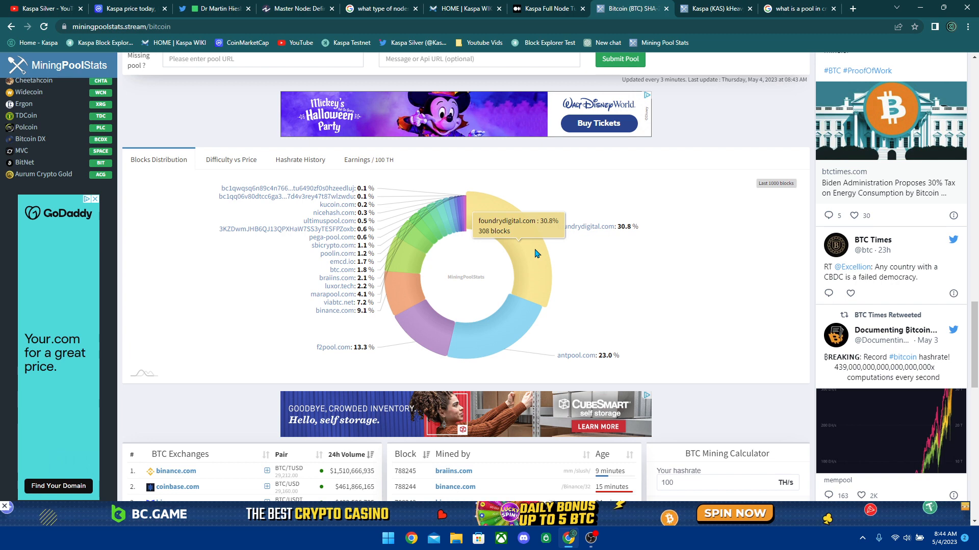
mouse_move(532, 255)
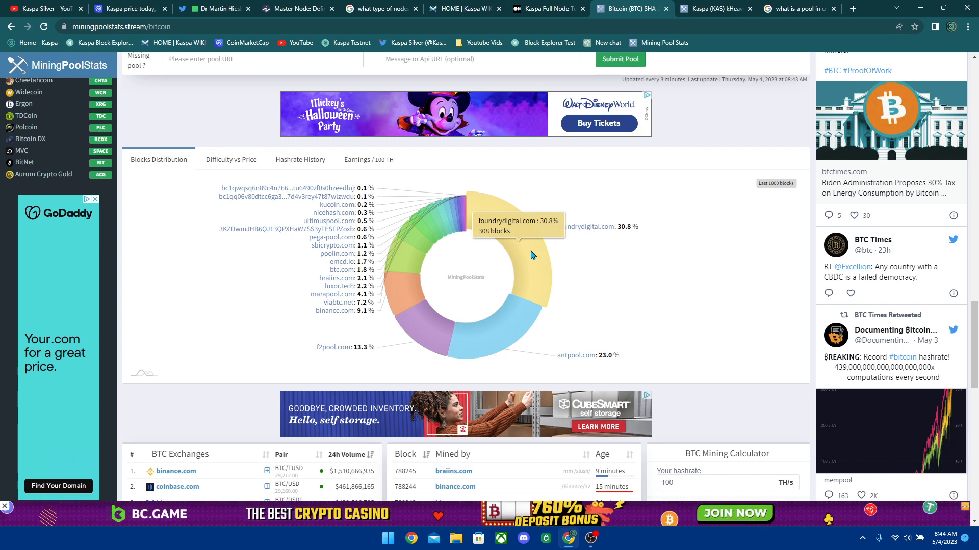
mouse_move(538, 252)
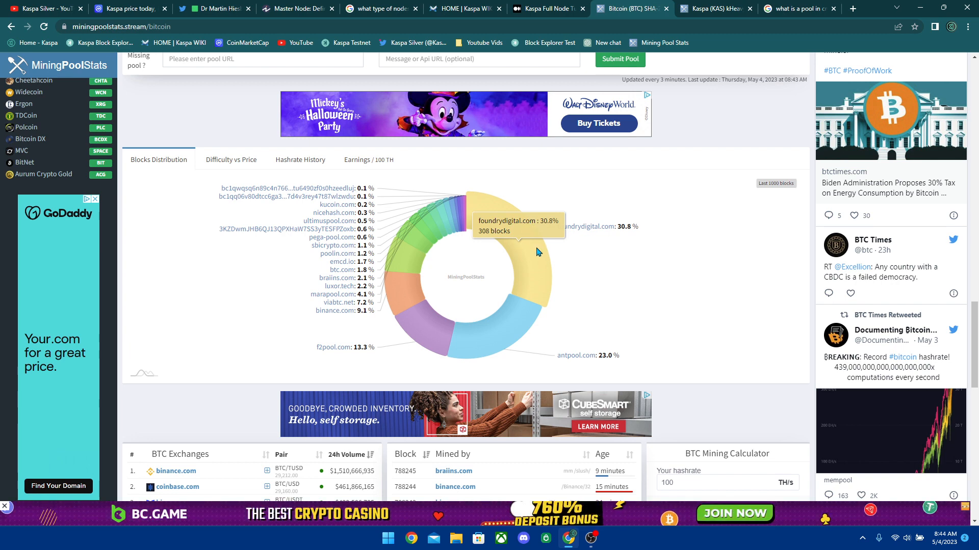
mouse_move(483, 268)
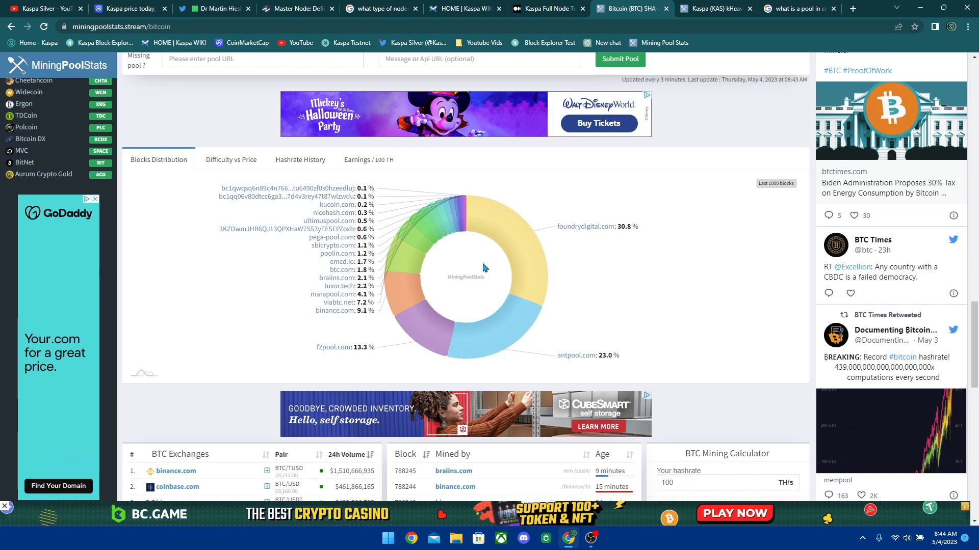
mouse_move(535, 354)
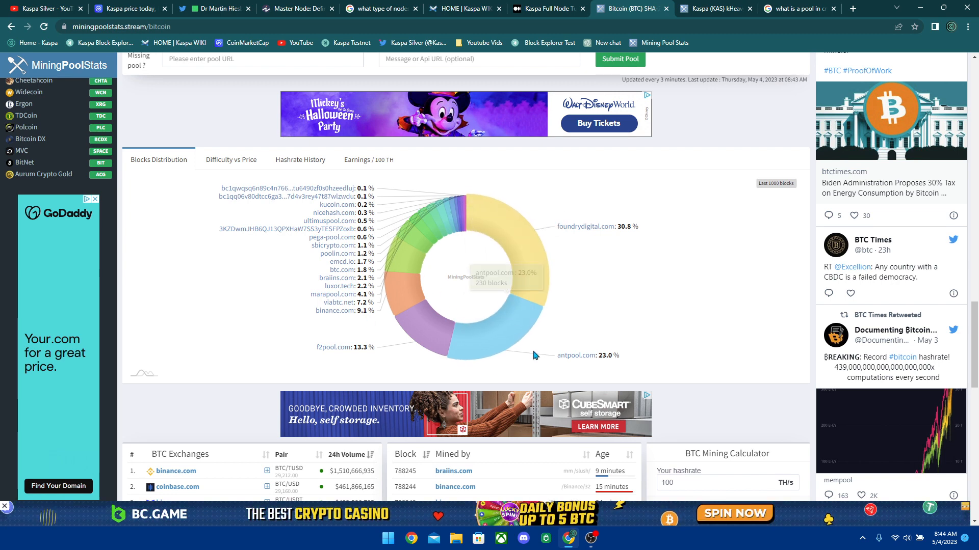
mouse_move(400, 284)
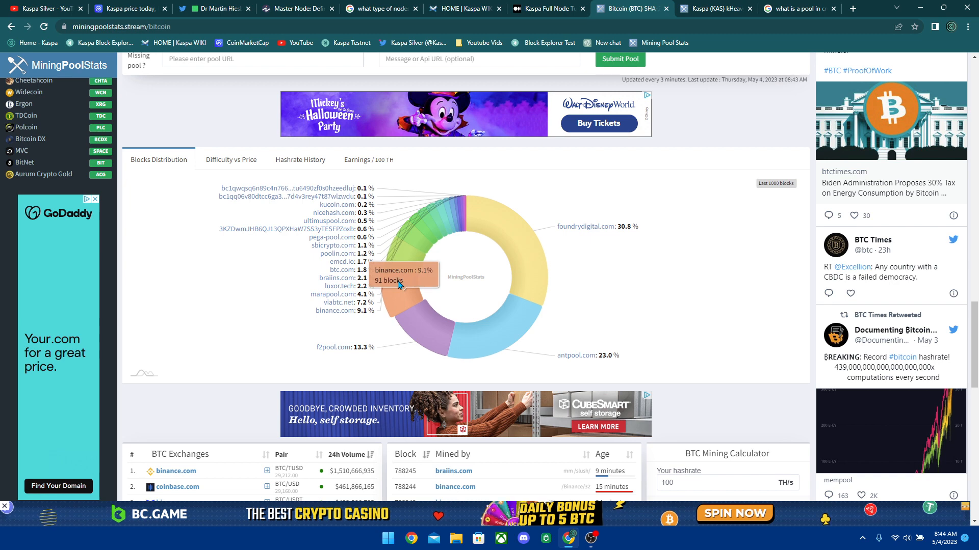
mouse_move(527, 244)
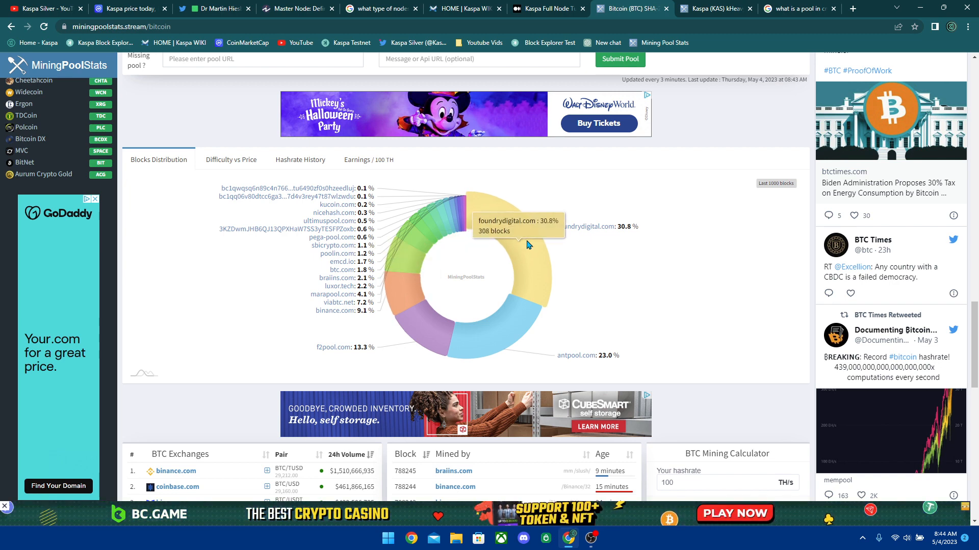
mouse_move(515, 258)
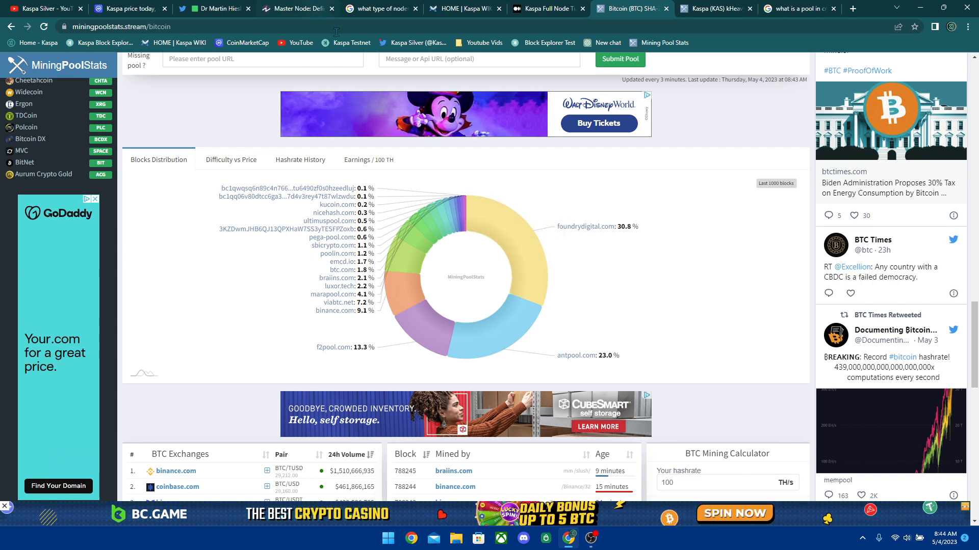
mouse_move(524, 253)
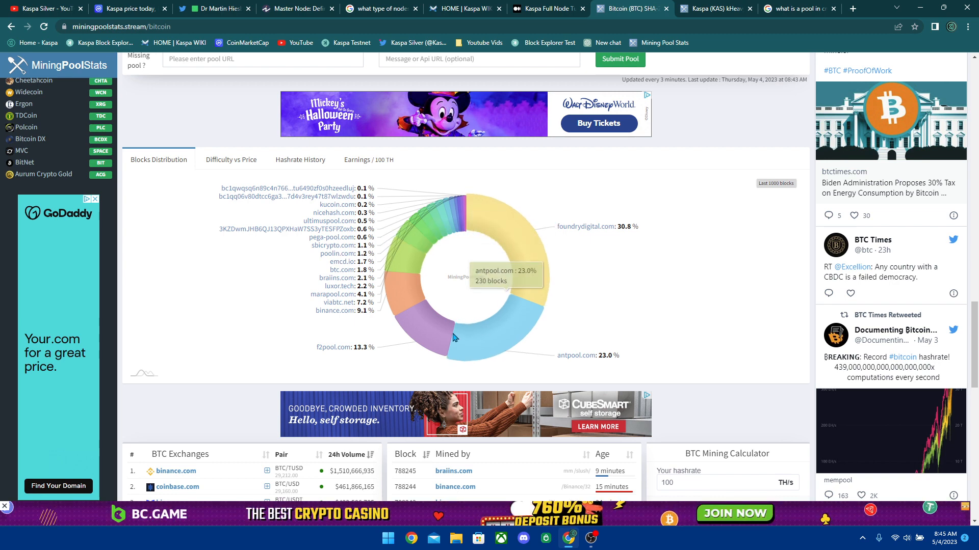
mouse_move(406, 246)
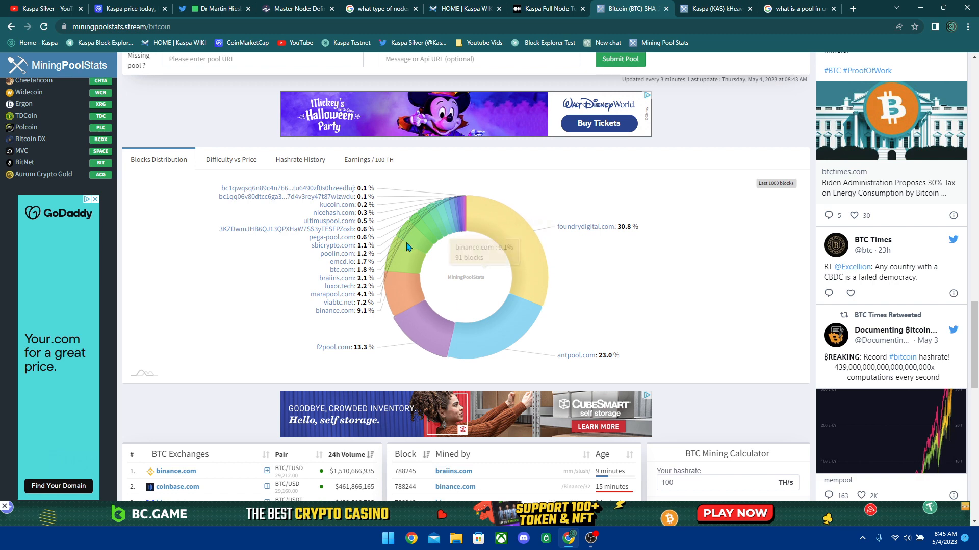
mouse_move(602, 307)
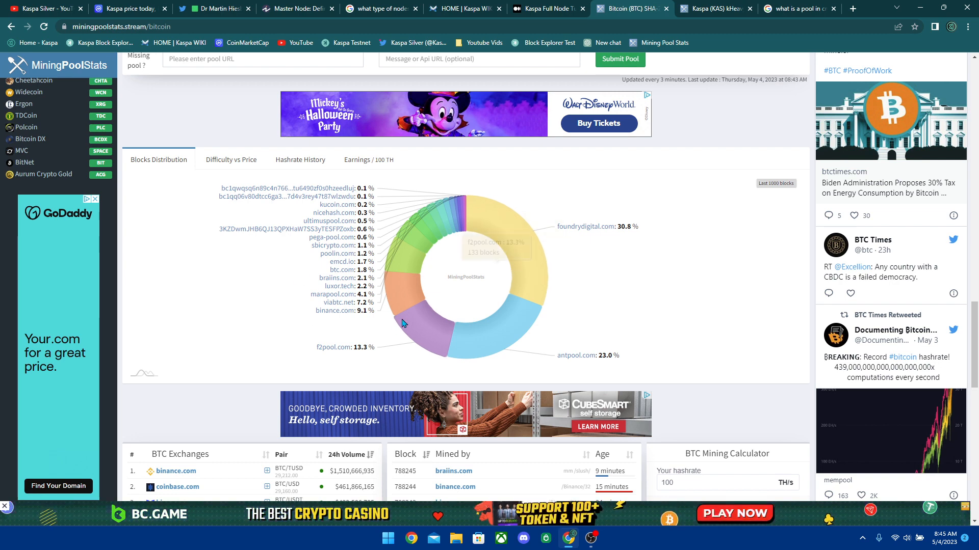
mouse_move(592, 275)
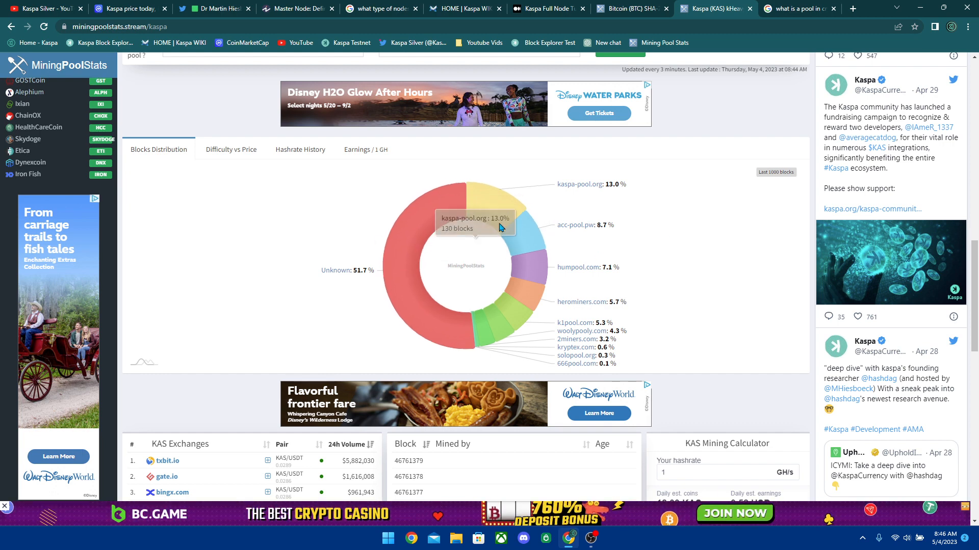
mouse_move(696, 241)
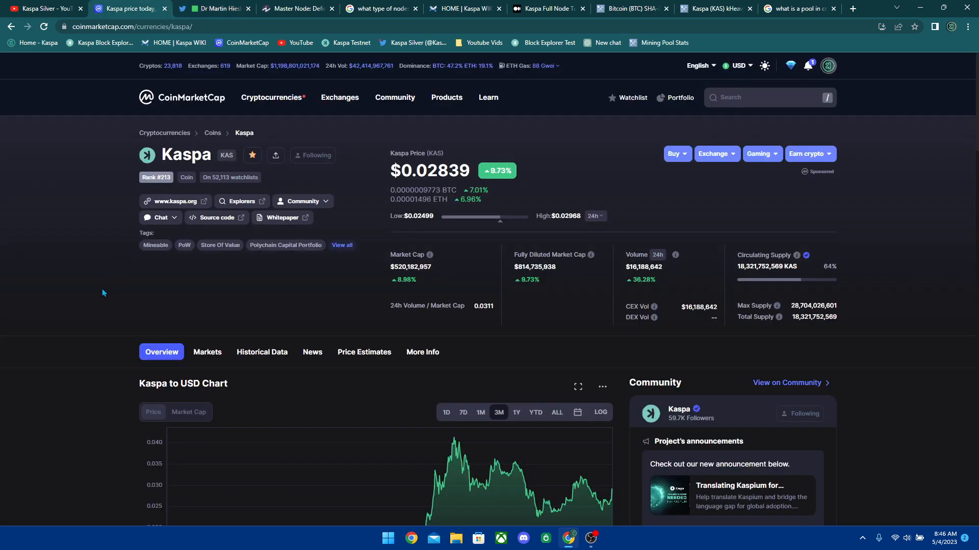
mouse_move(79, 161)
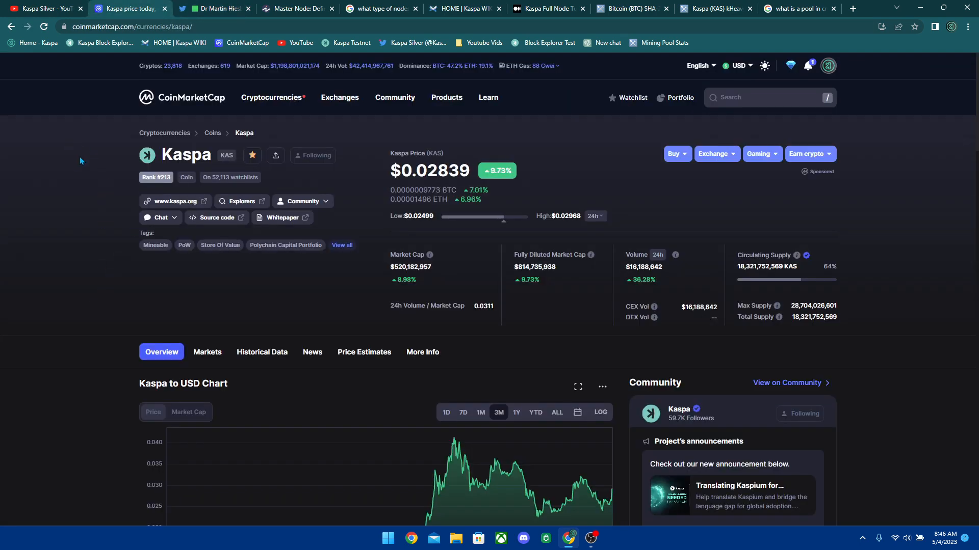
Step: Return to the Kaspa Silver YouTube channel's videos after checking Kaspa's 51.7% Unknown blocks share
left_click(44, 8)
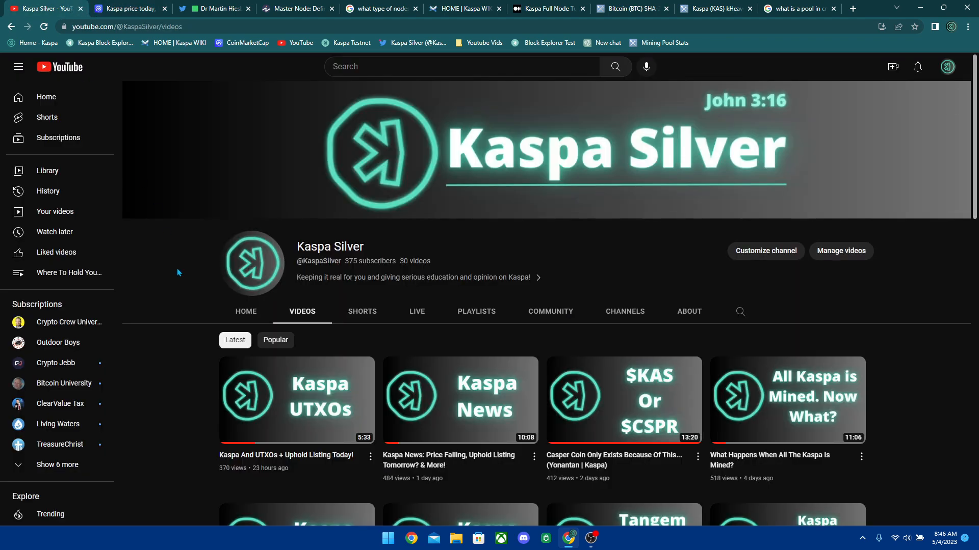